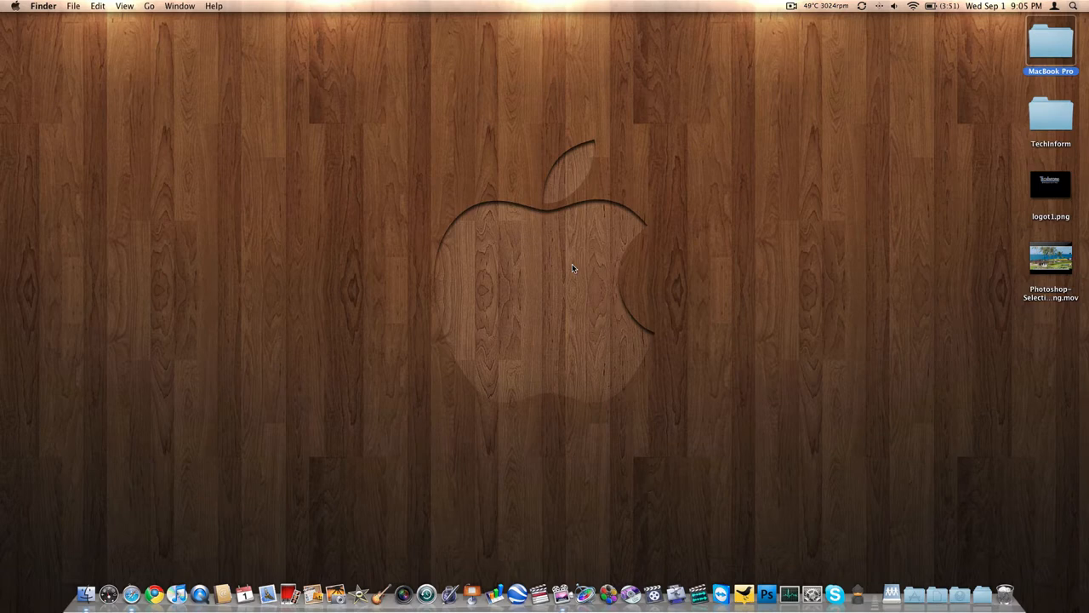
pyautogui.moveTo(160, 589)
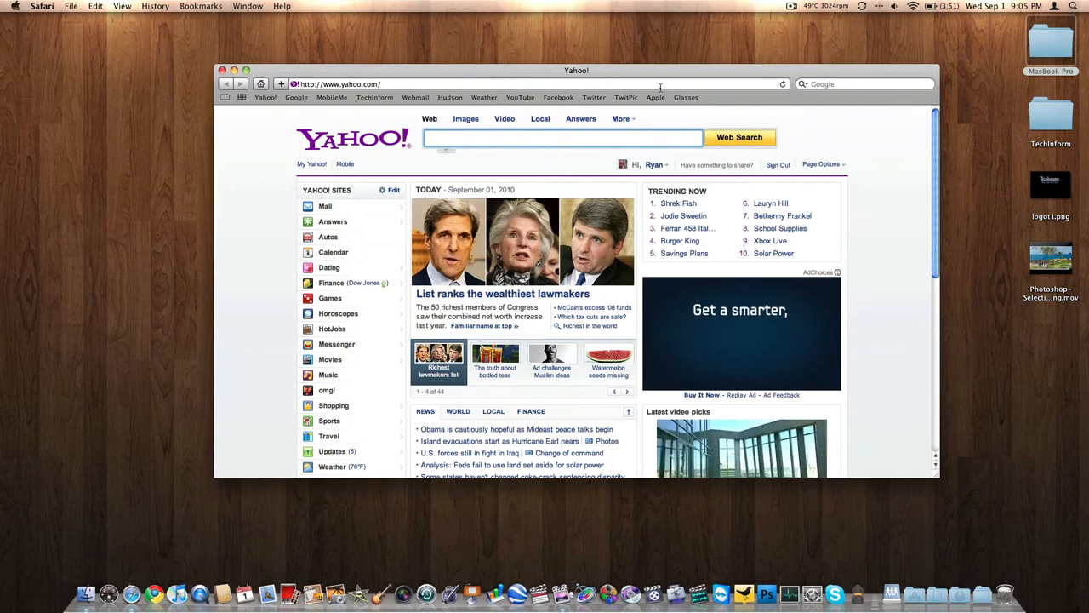
# - Go to the Apple homepage from the bookmarks bar, showing the iTunes 10 announcement
pyautogui.click(655, 95)
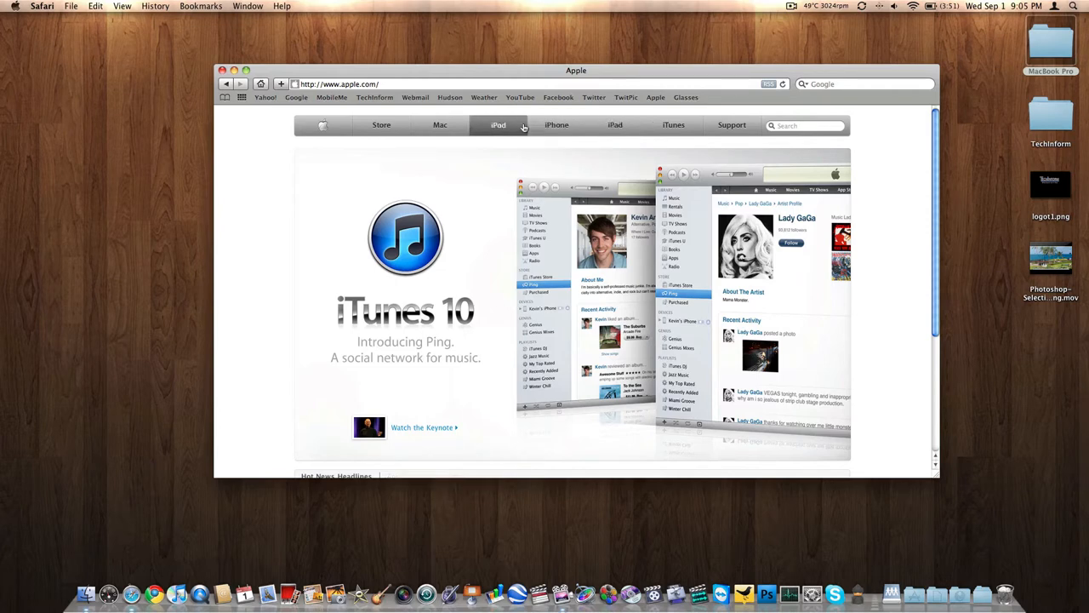
# - Browse the iPod shuffle 'The perfect mix.' page through its features and return to the top
pyautogui.click(497, 124)
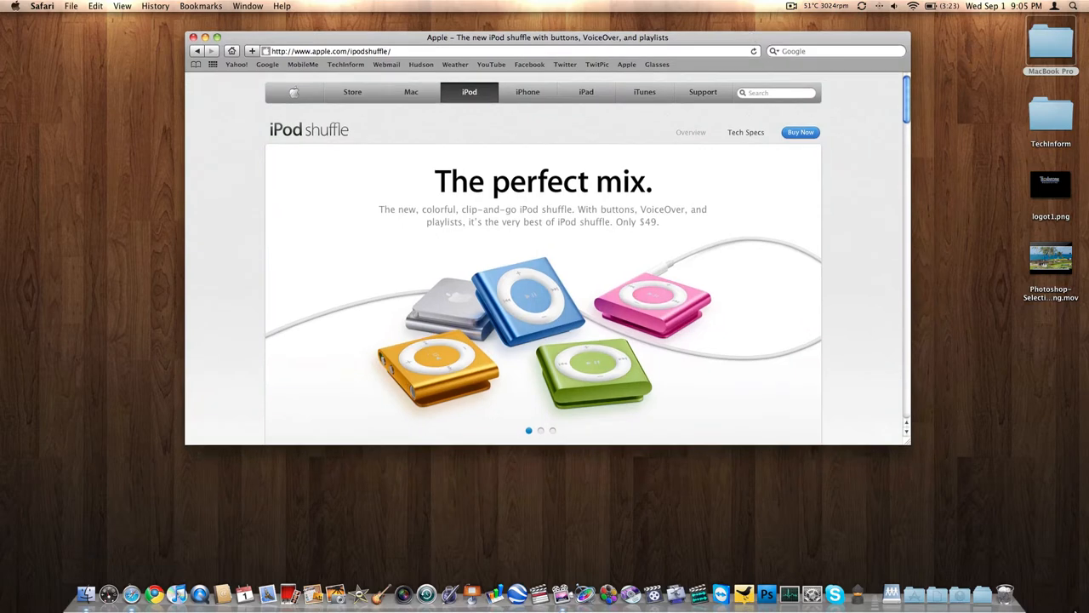
pyautogui.scroll(-3)
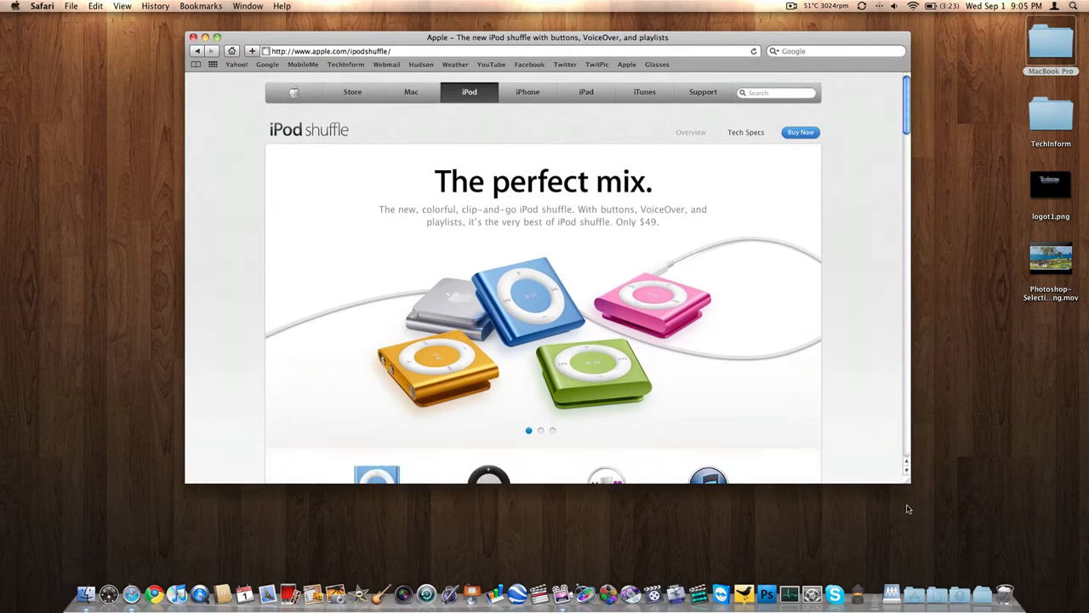
pyautogui.scroll(-3)
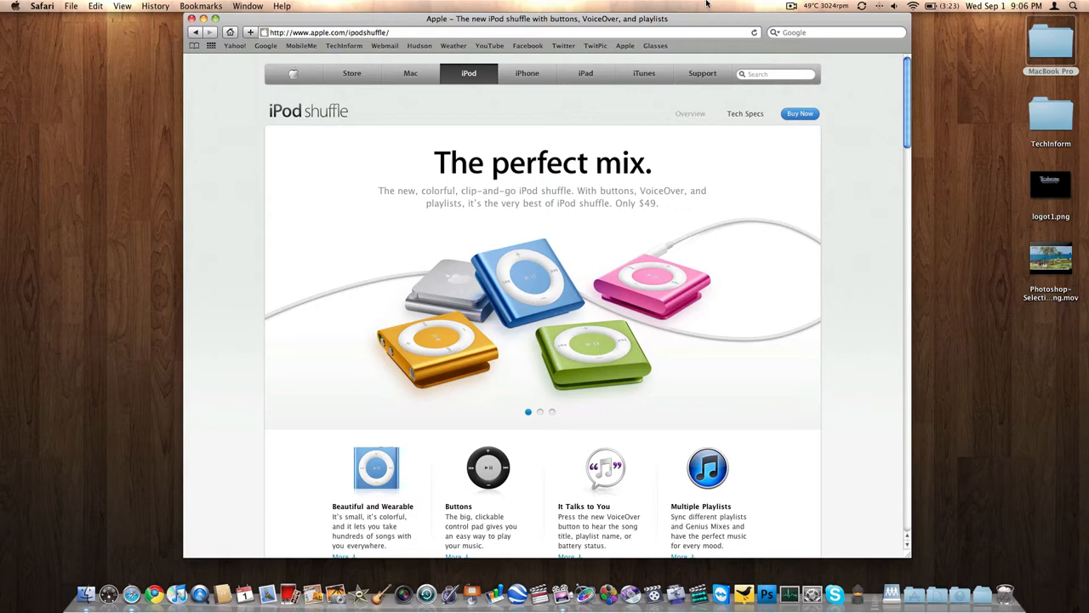
pyautogui.moveTo(820, 364)
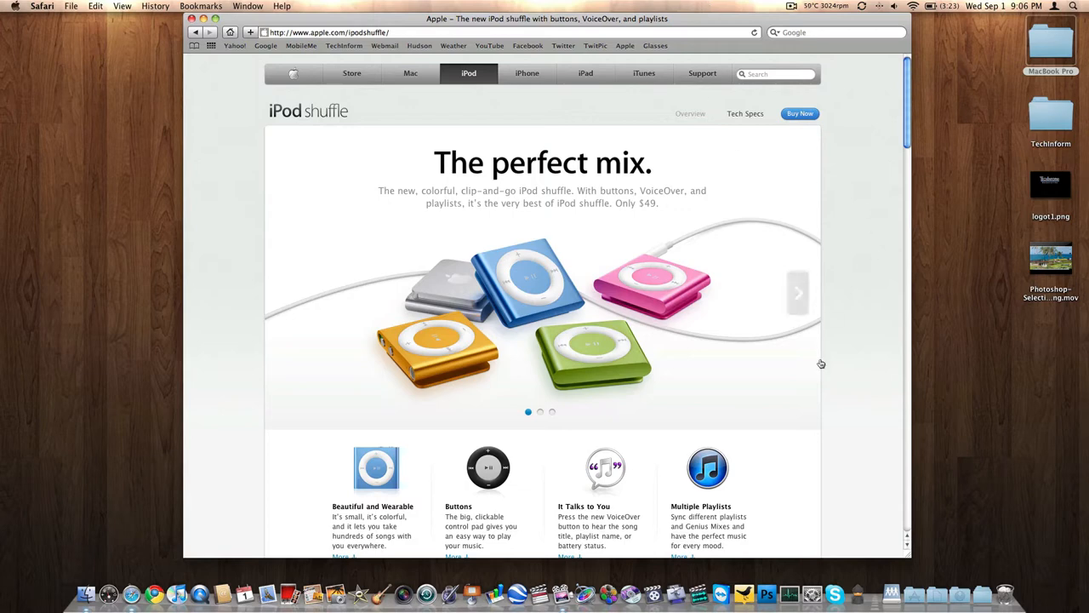
pyautogui.scroll(-3)
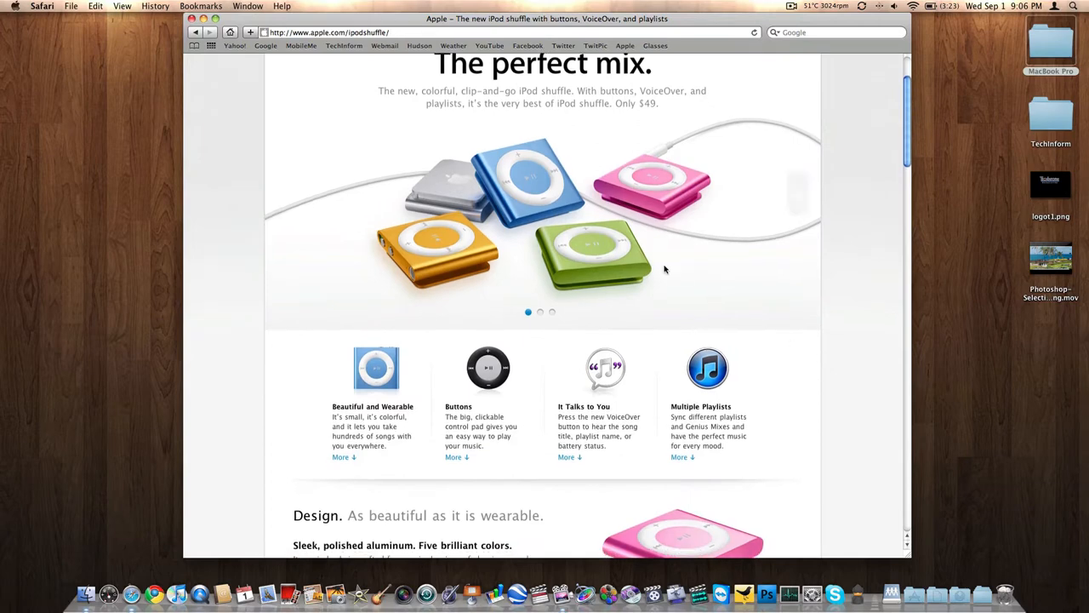
pyautogui.scroll(-3)
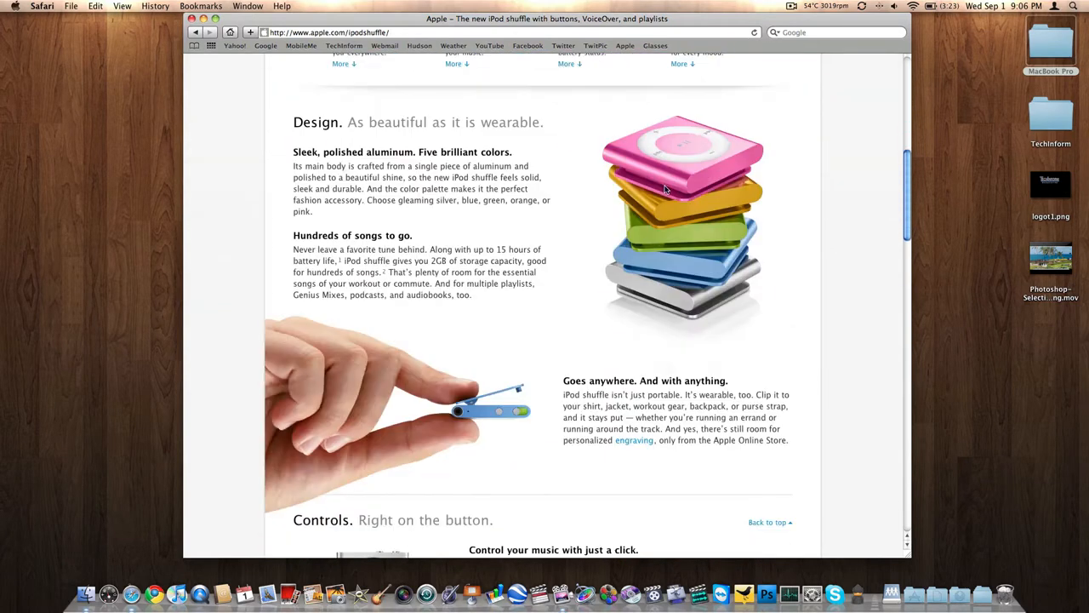
pyautogui.scroll(-3)
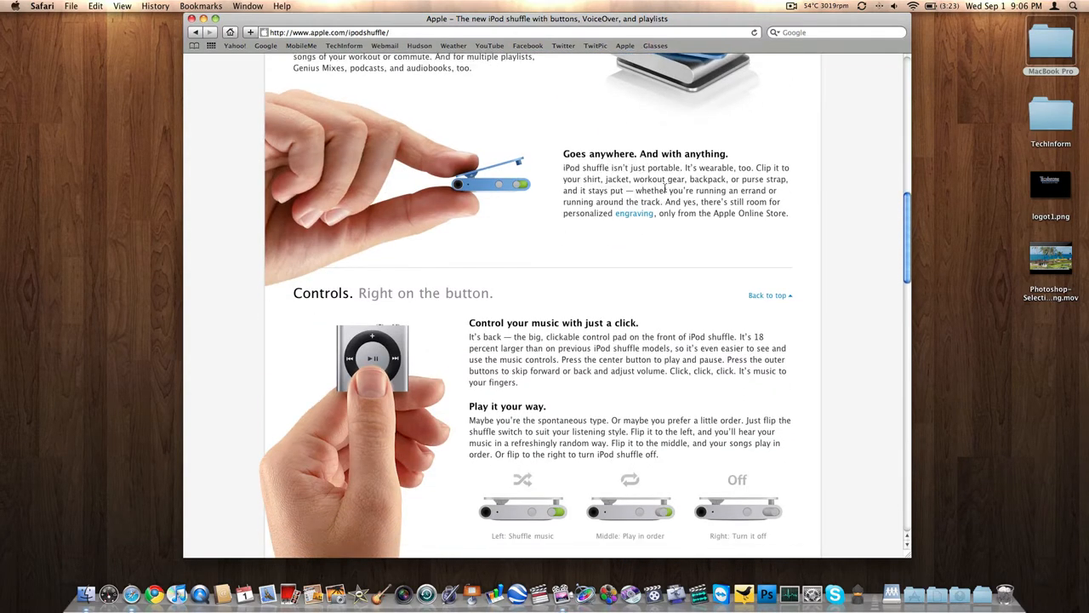
pyautogui.scroll(3)
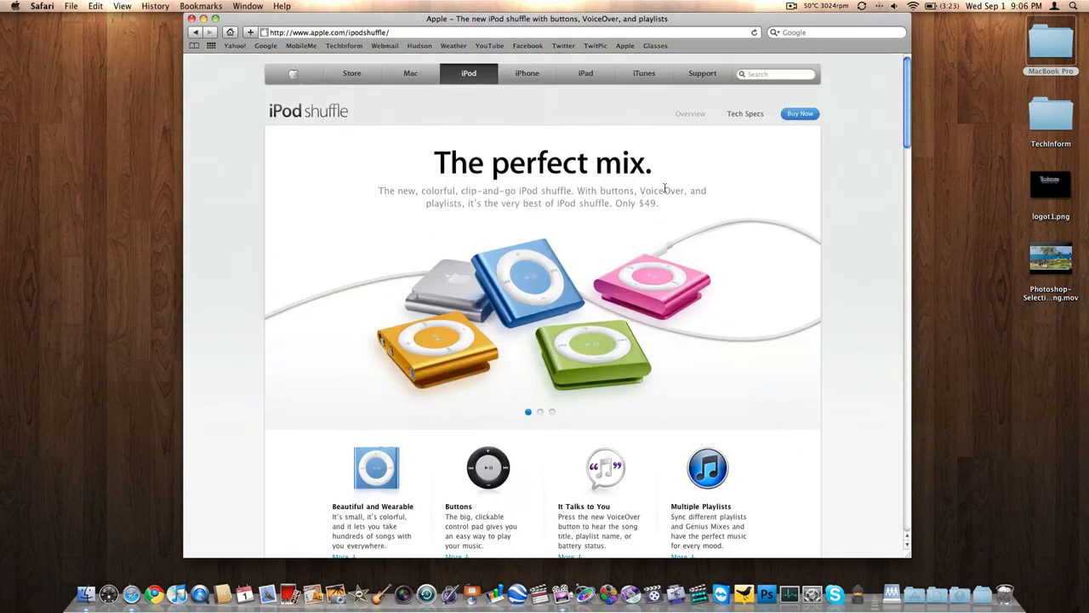
# - Go to Buy Now for iPod shuffle and review the store page's five colours at $49.00 and accessories
pyautogui.click(800, 113)
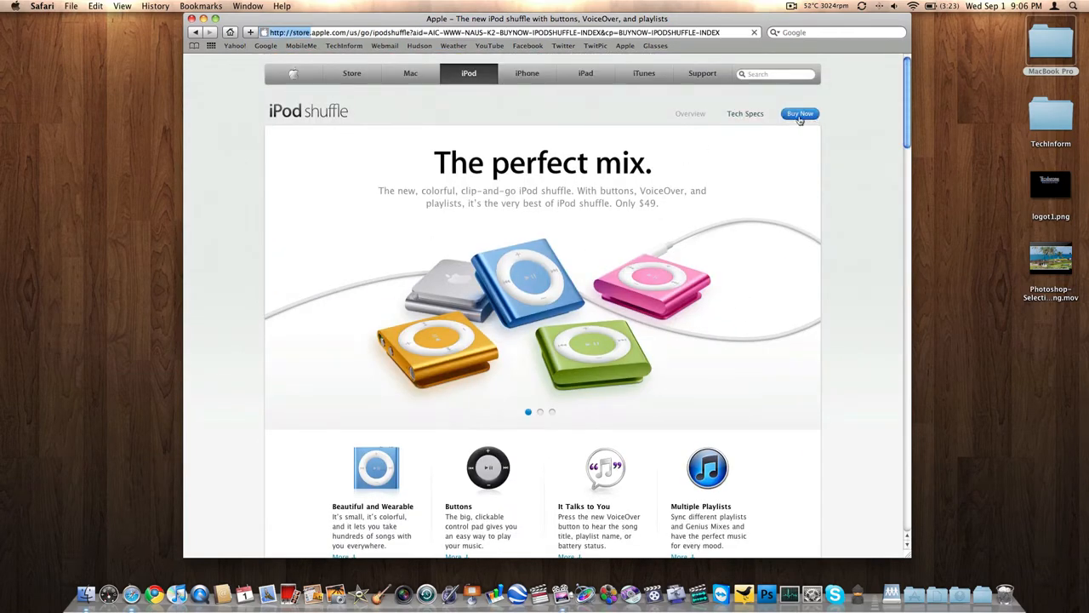
pyautogui.click(801, 113)
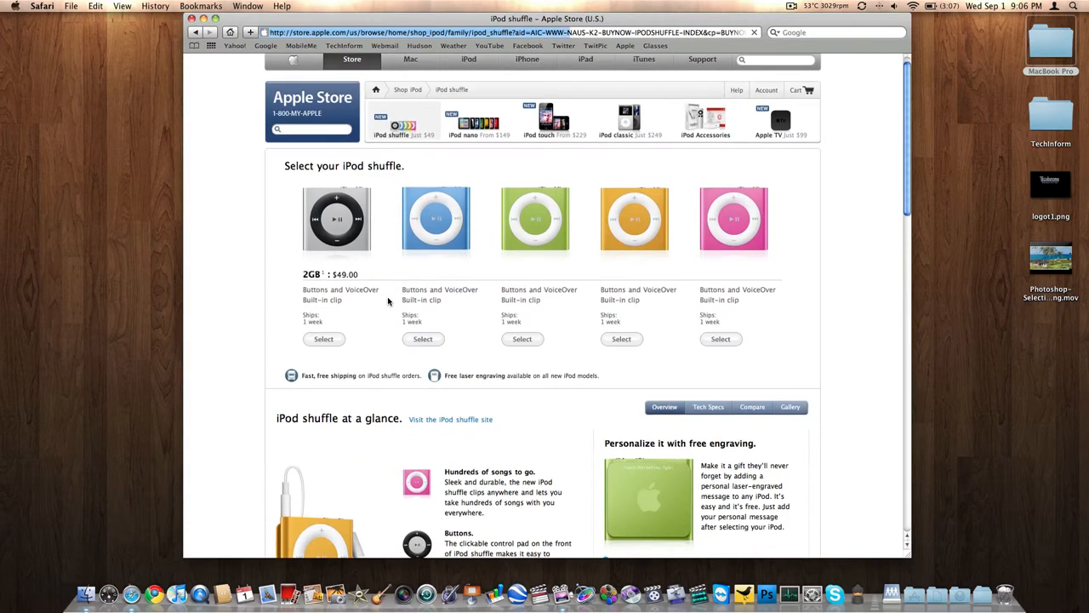
pyautogui.scroll(-3)
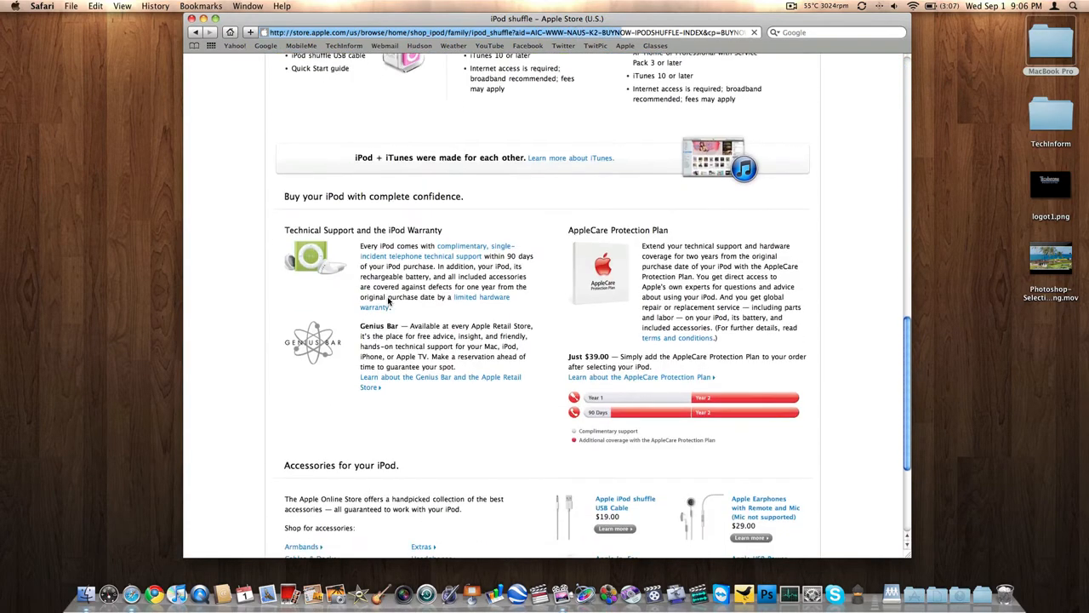
pyautogui.scroll(-3)
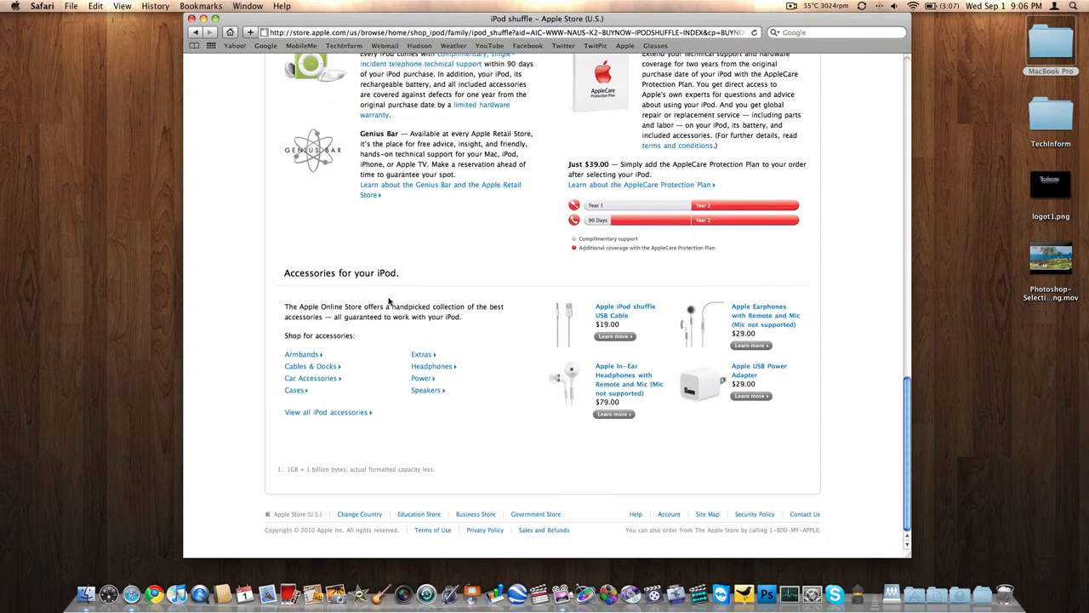
pyautogui.moveTo(960, 104)
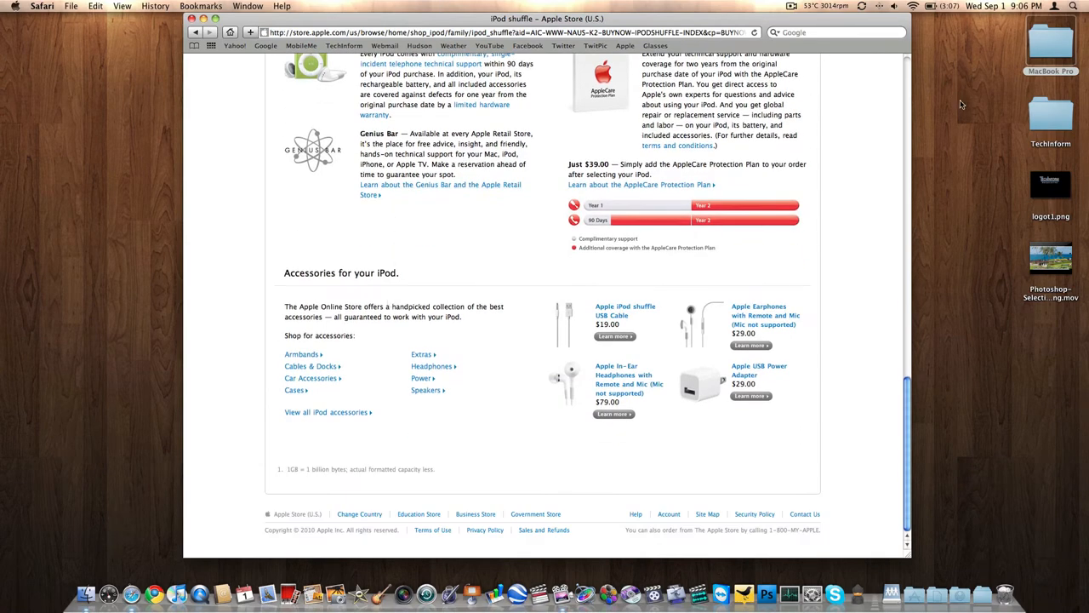
pyautogui.scroll(3)
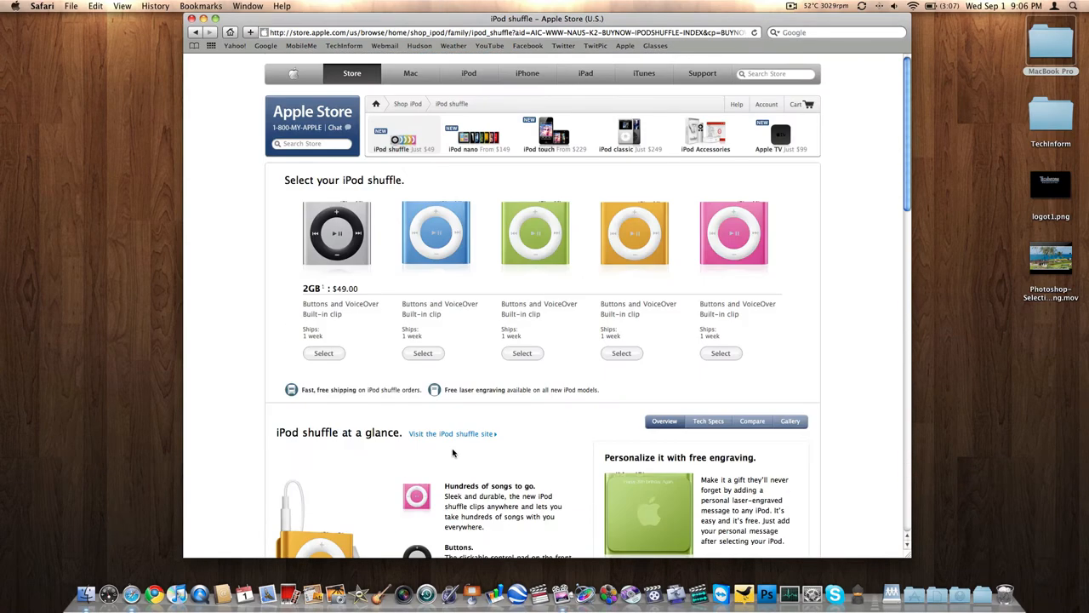
pyautogui.moveTo(490, 145)
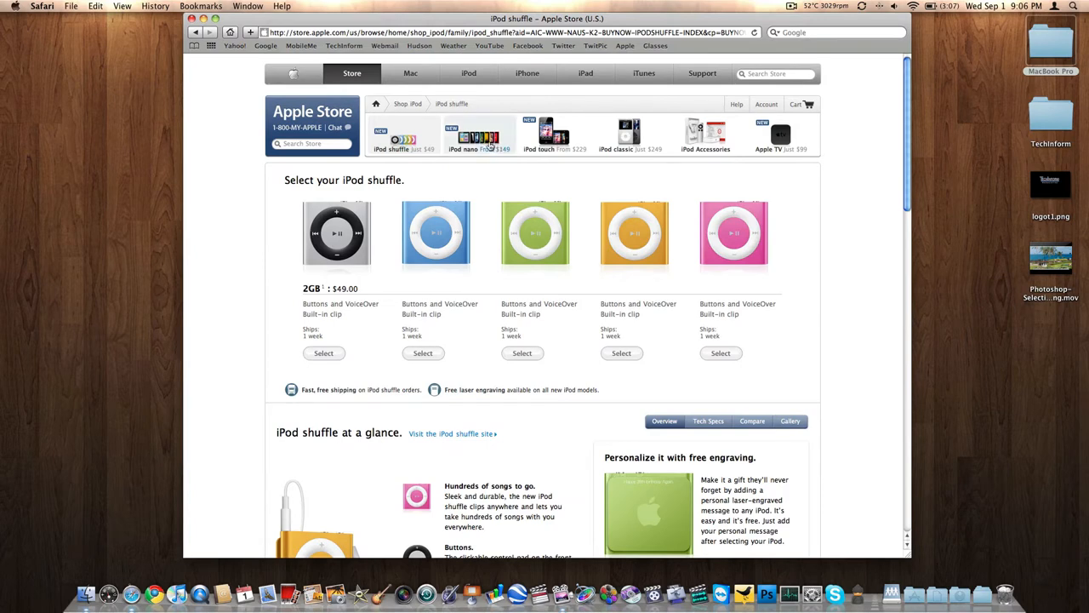
# - Review the iPod nano store page with 8GB at $149 and 16GB at $179, showing the back view
pyautogui.click(479, 137)
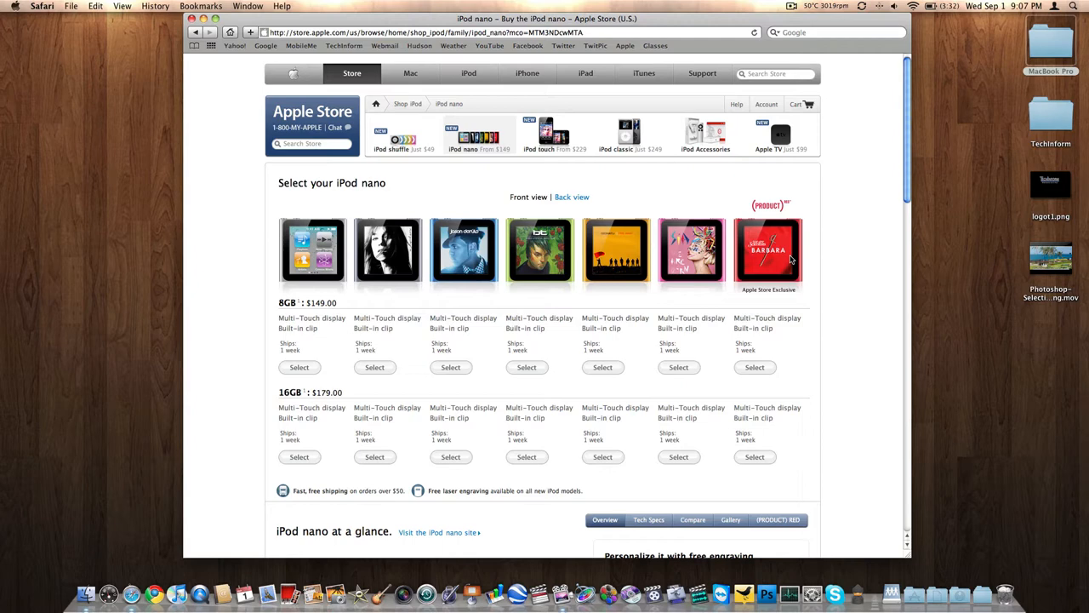
pyautogui.moveTo(728, 252)
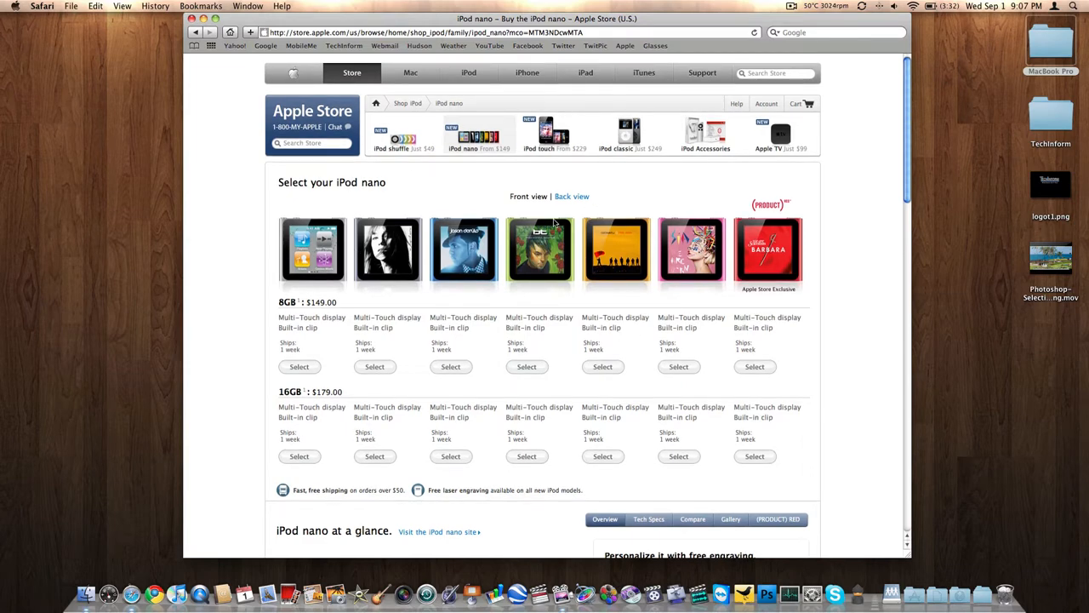
pyautogui.scroll(-3)
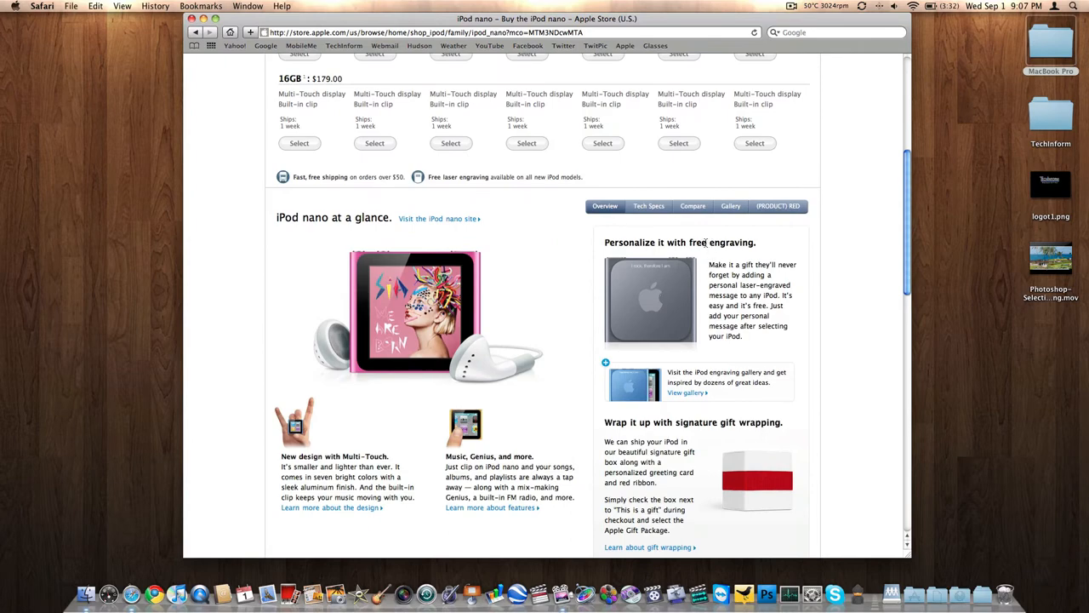
pyautogui.scroll(3)
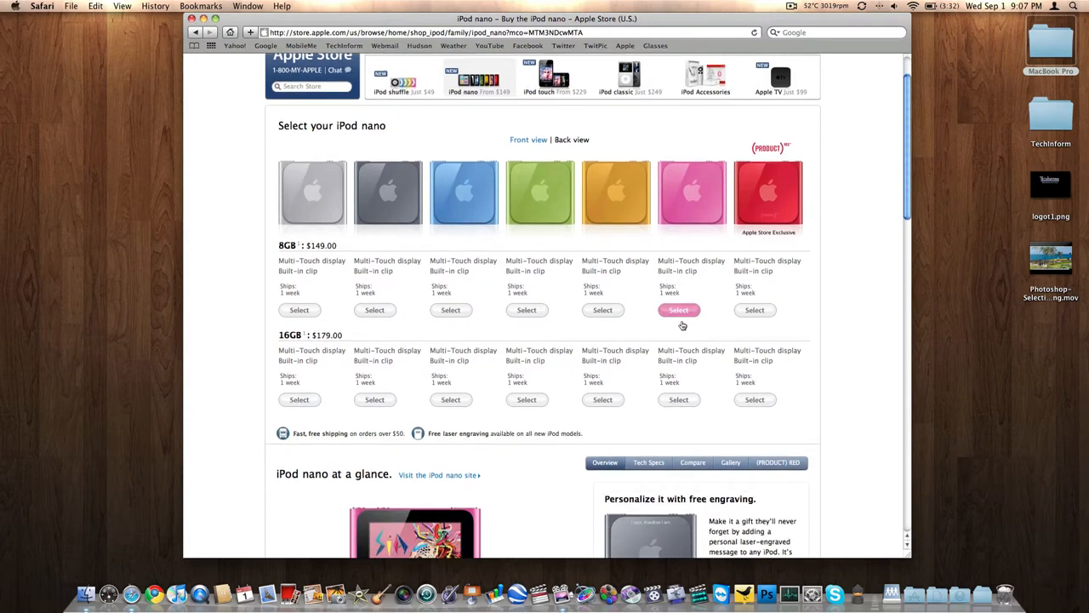
pyautogui.scroll(-3)
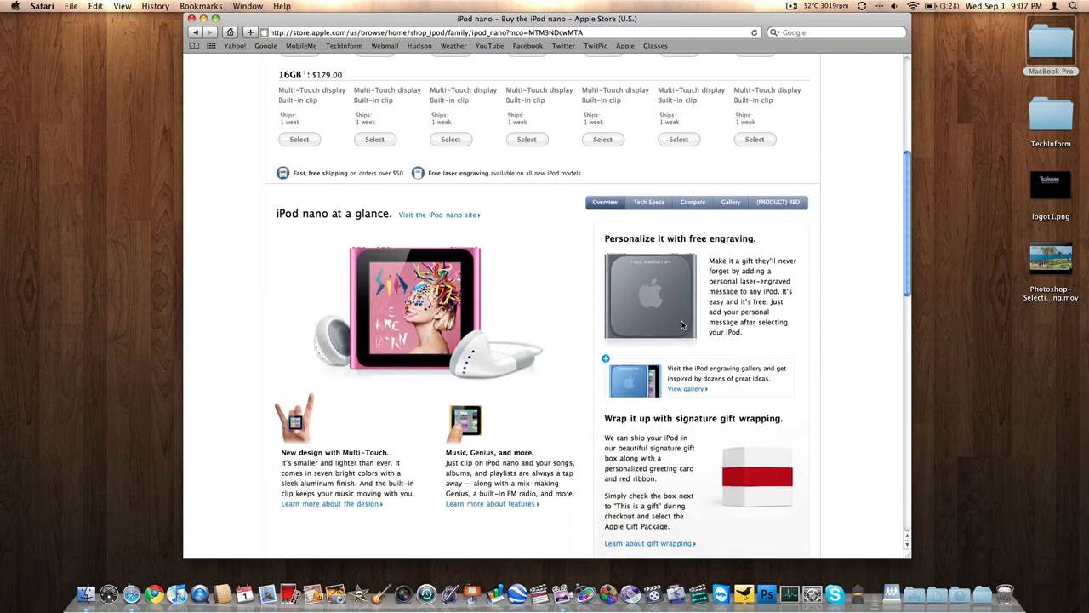
pyautogui.scroll(-3)
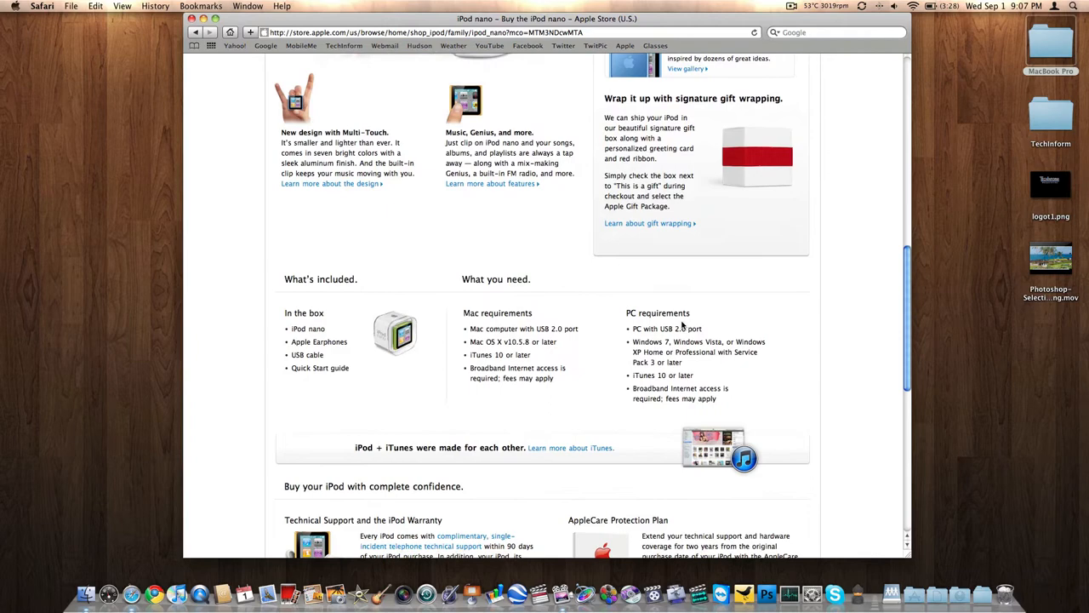
pyautogui.scroll(-3)
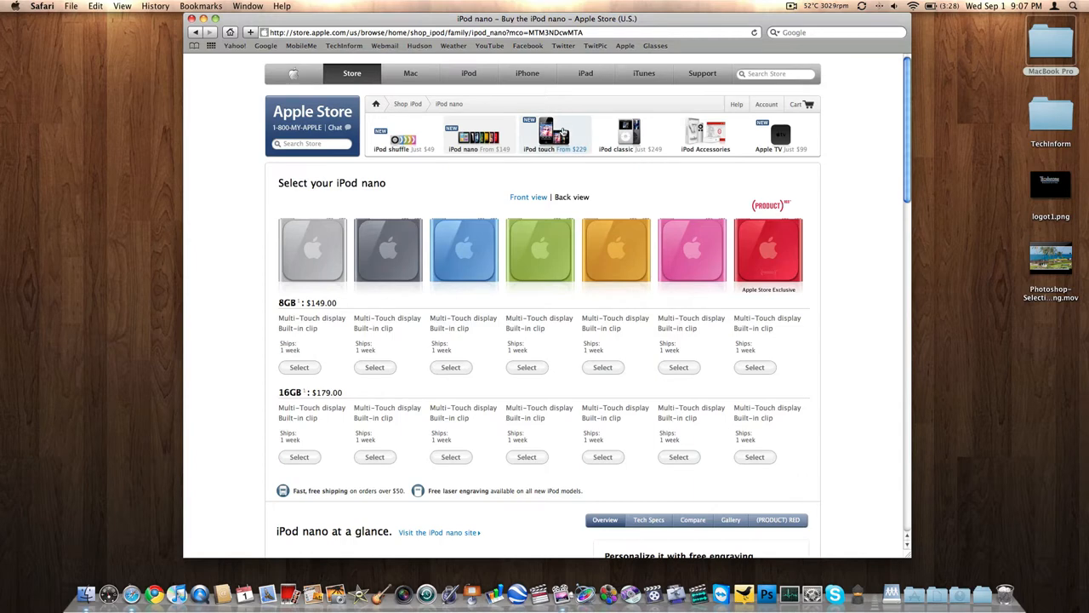
# - View the iPod touch store page listing 8GB $229, 32GB $299 and 64GB $399 models
pyautogui.click(555, 137)
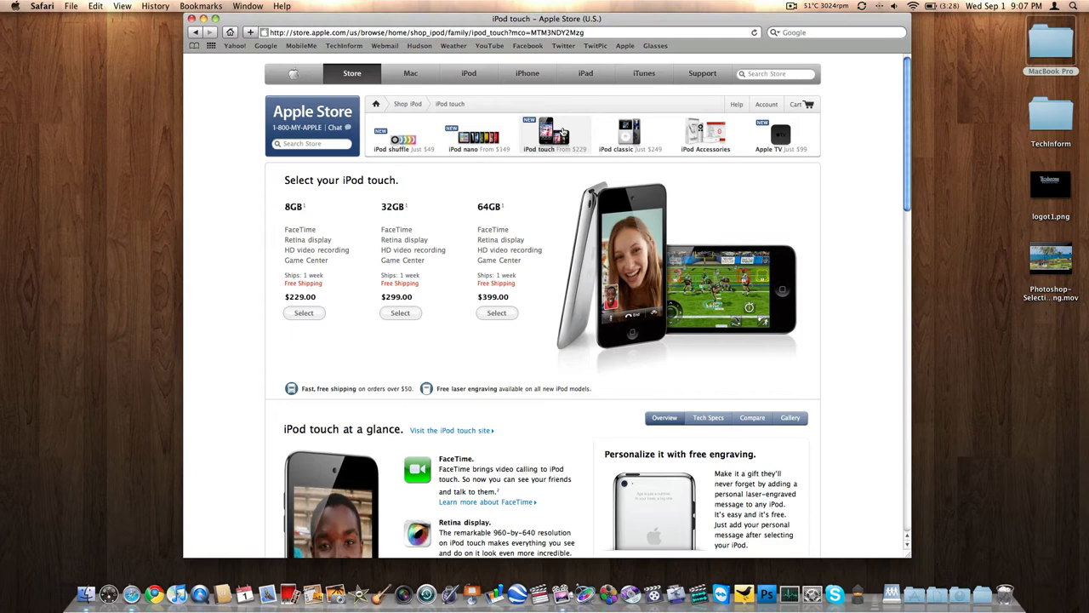
pyautogui.moveTo(596, 162)
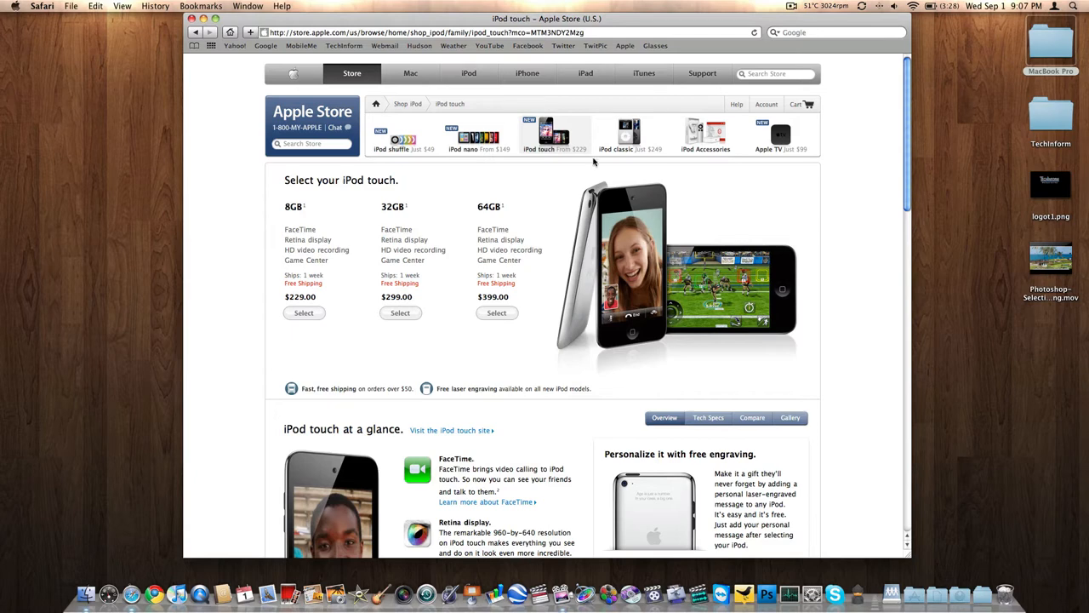
pyautogui.moveTo(264, 269)
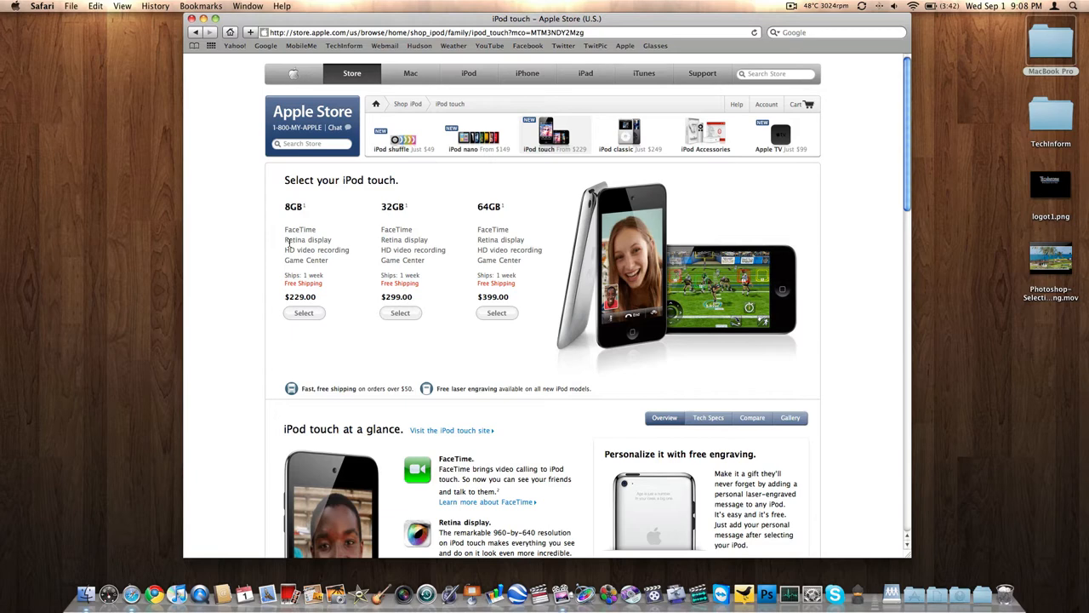
pyautogui.moveTo(603, 206)
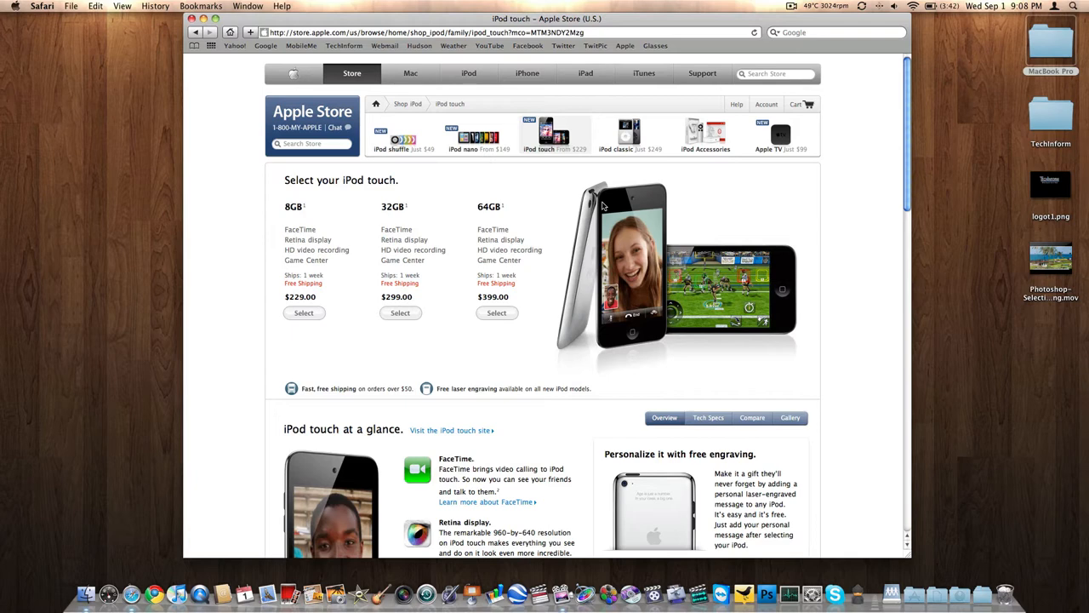
pyautogui.moveTo(449, 291)
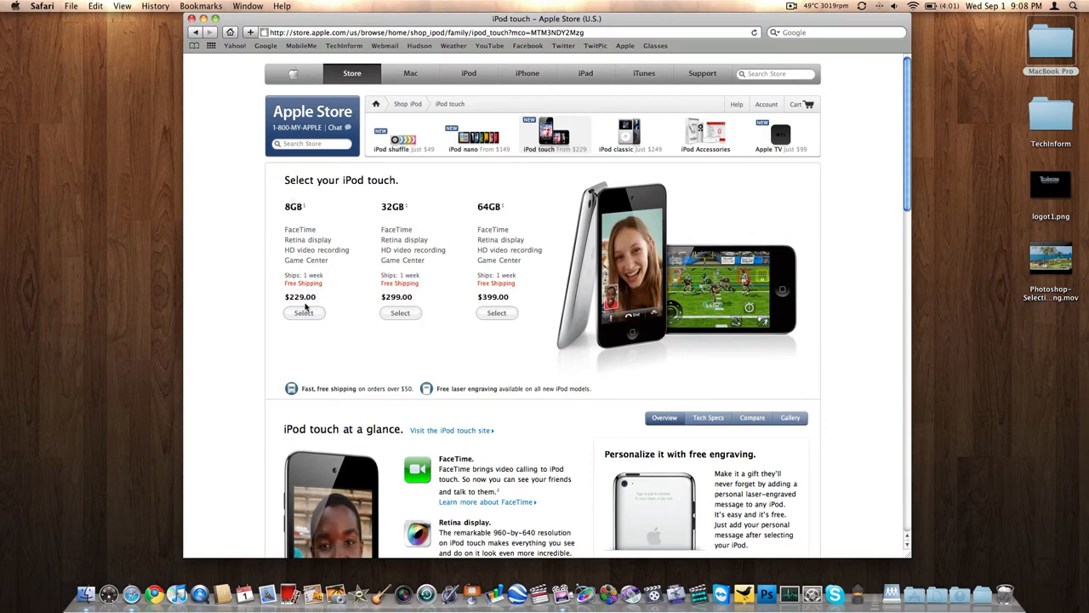
pyautogui.moveTo(281, 303)
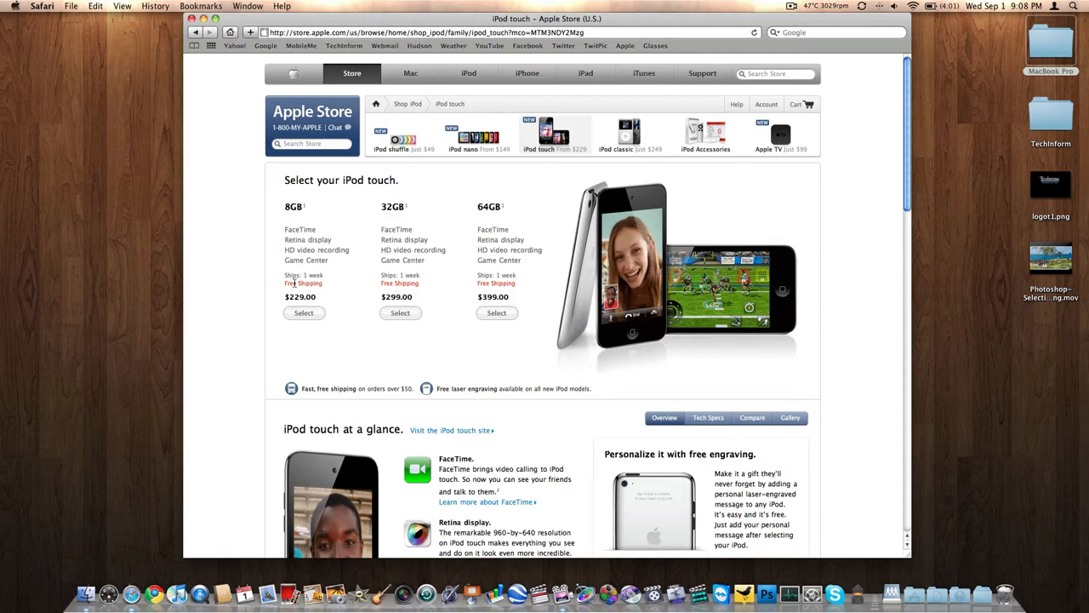
pyautogui.moveTo(463, 323)
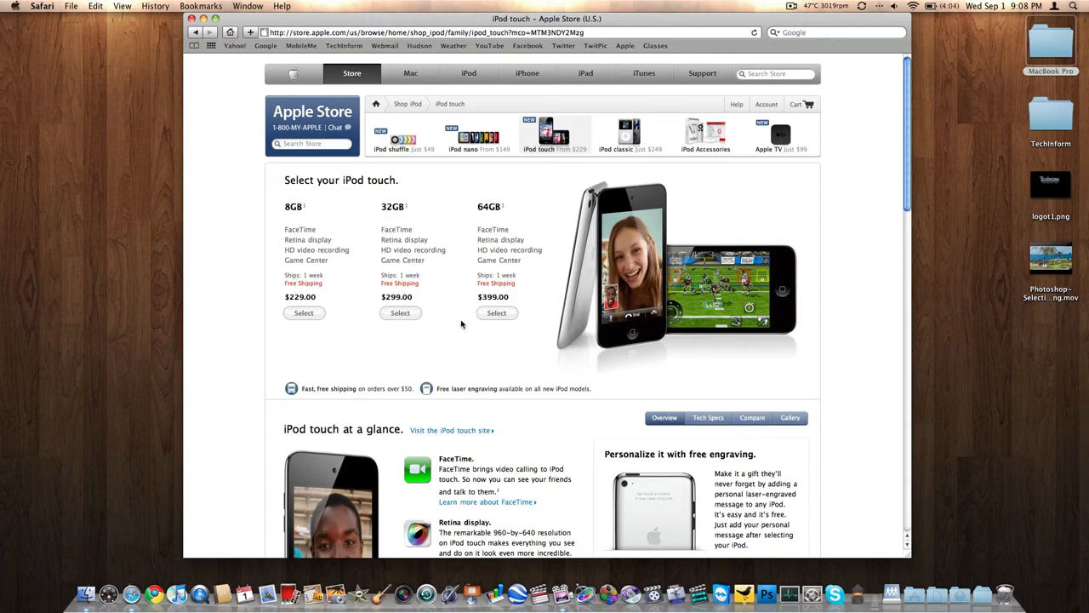
pyautogui.scroll(-3)
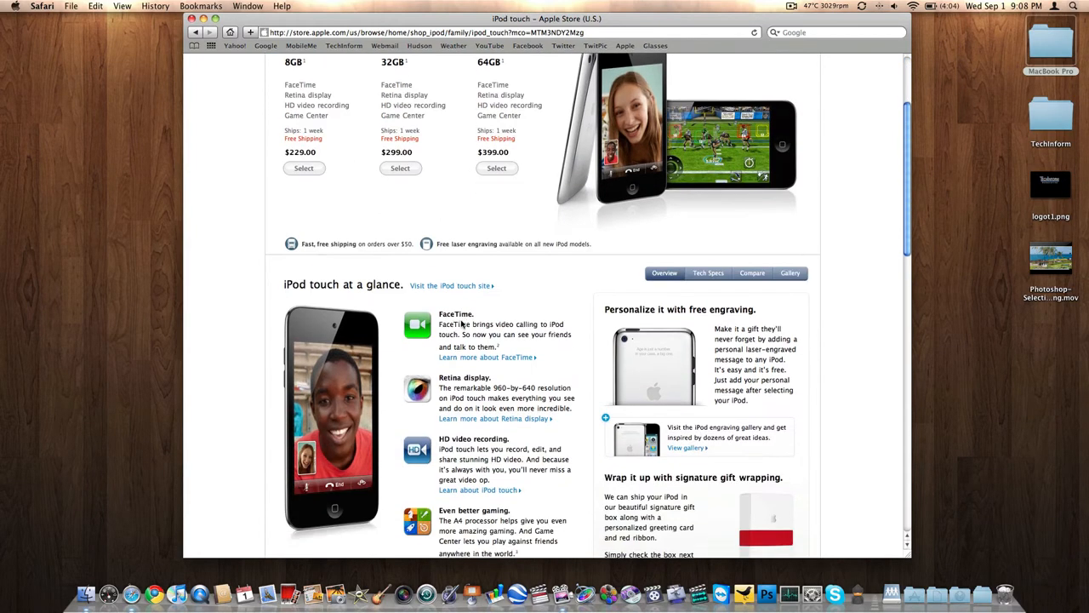
pyautogui.scroll(-3)
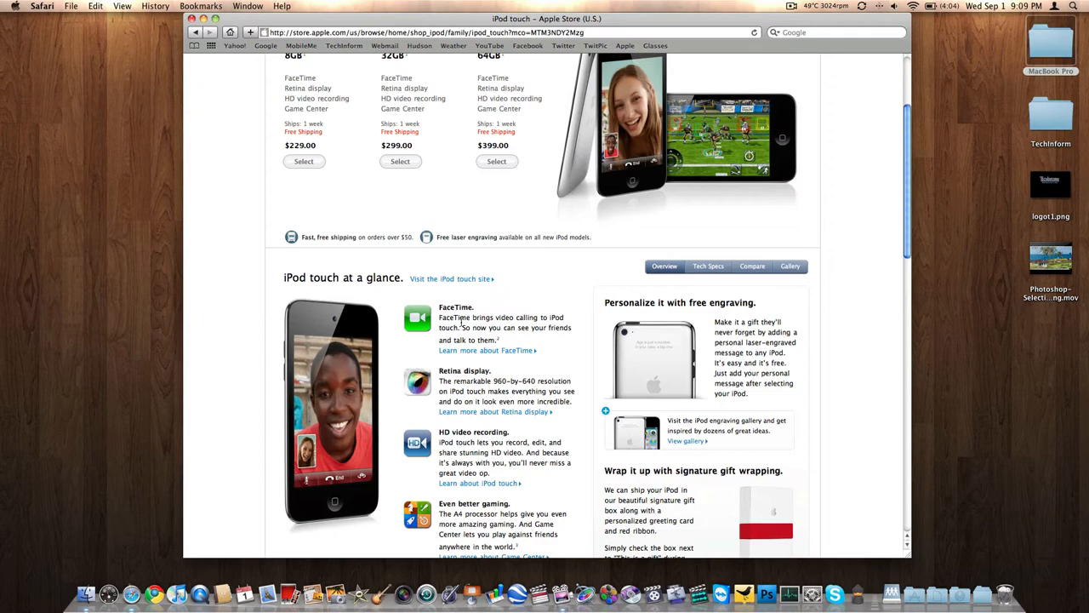
pyautogui.scroll(-3)
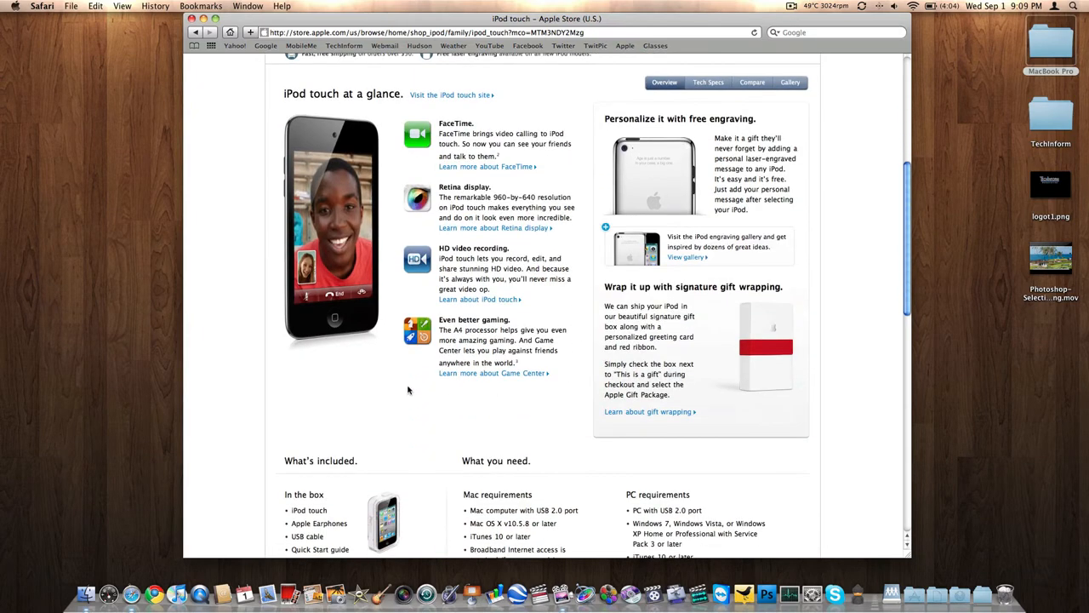
pyautogui.scroll(3)
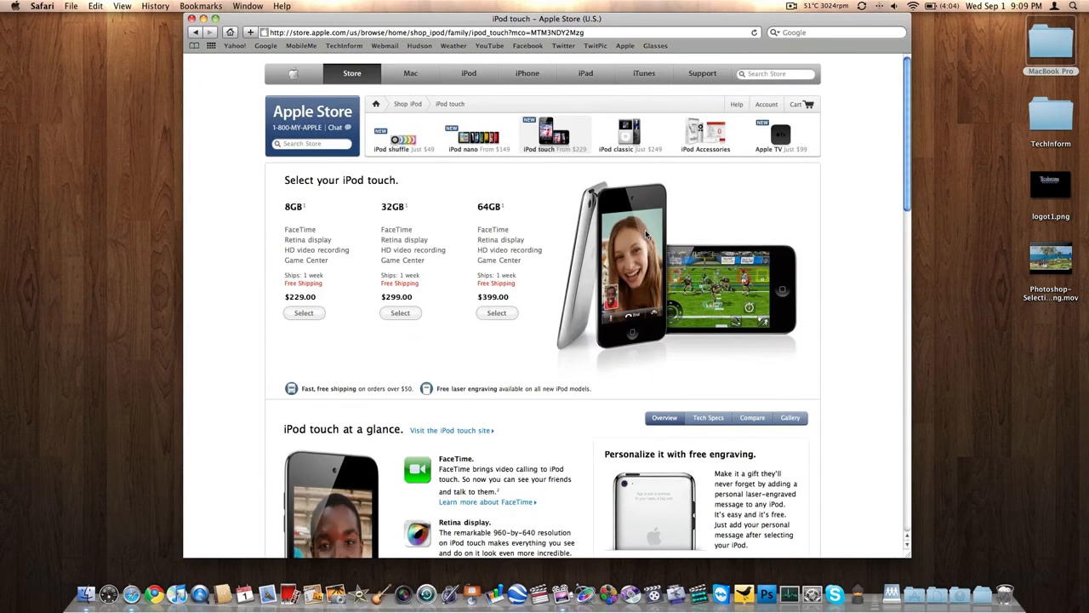
pyautogui.scroll(-3)
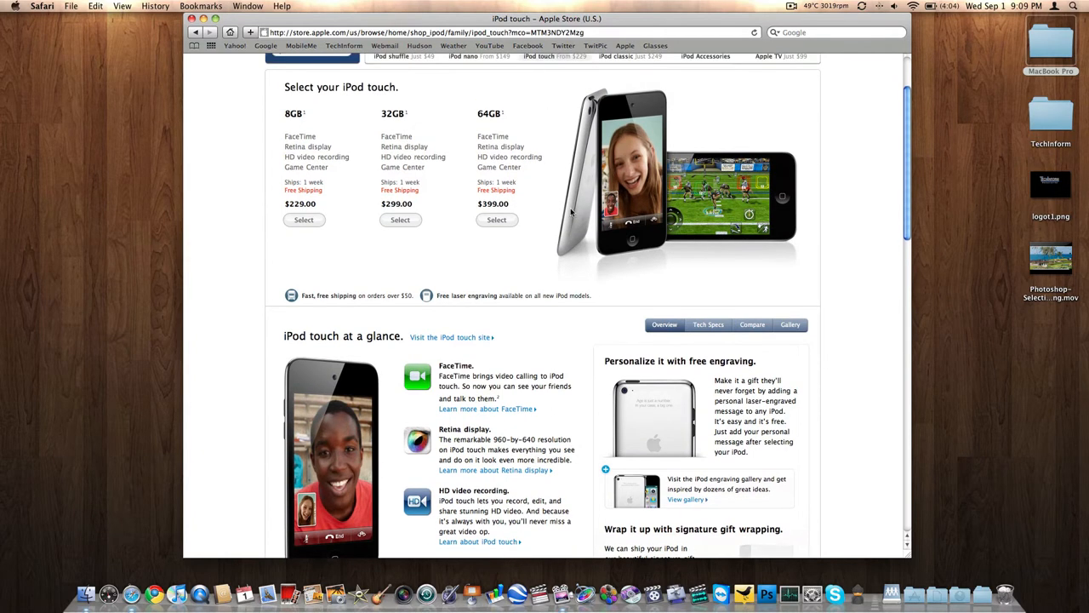
pyautogui.scroll(-3)
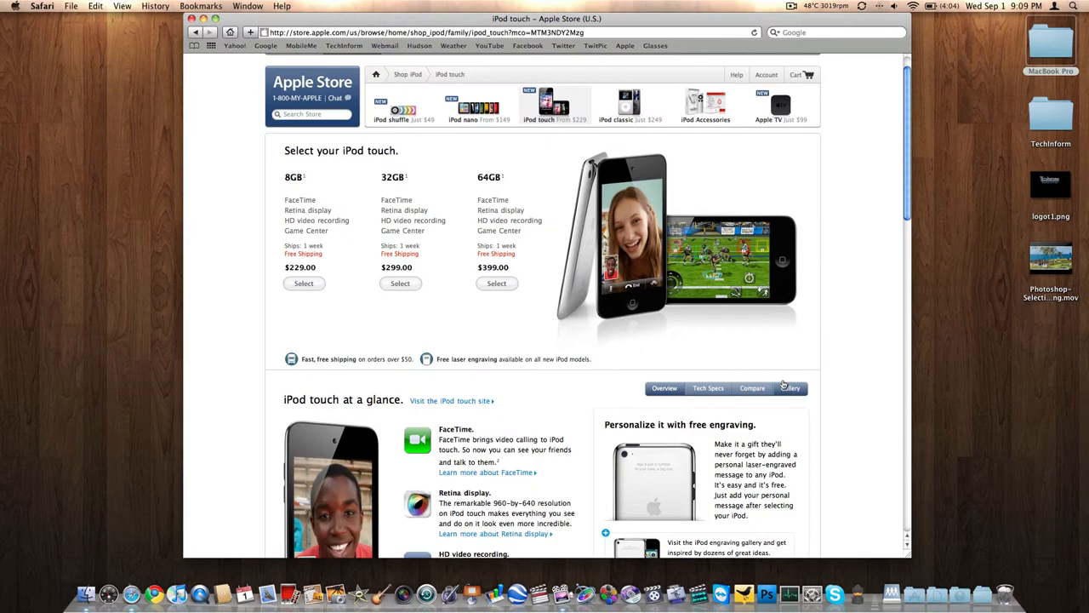
# - Read the iPod touch Tech Specs section down to the environmental requirements
pyautogui.click(708, 388)
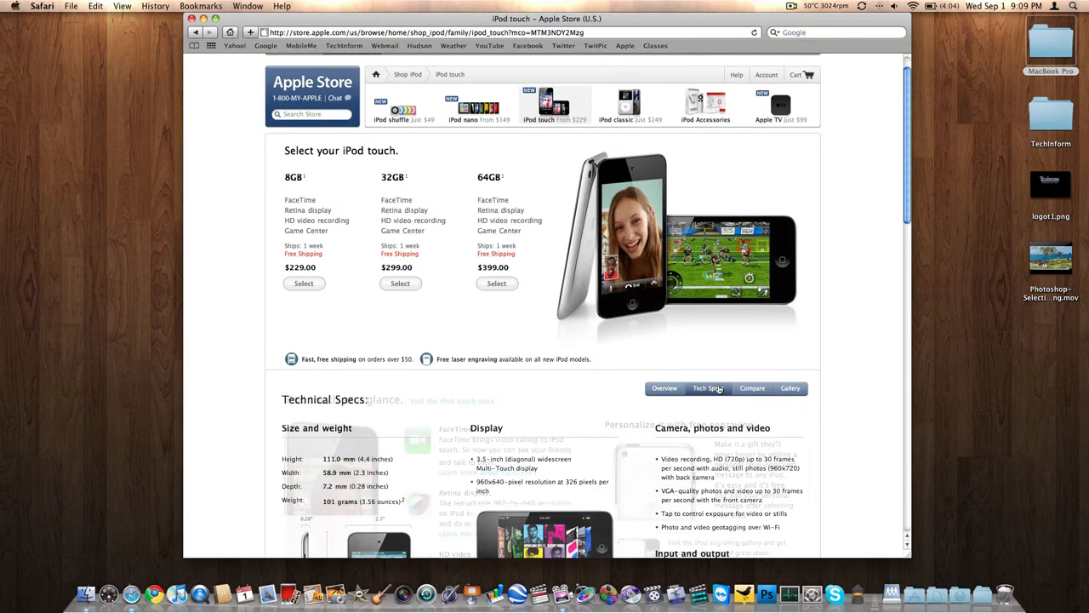
pyautogui.click(708, 388)
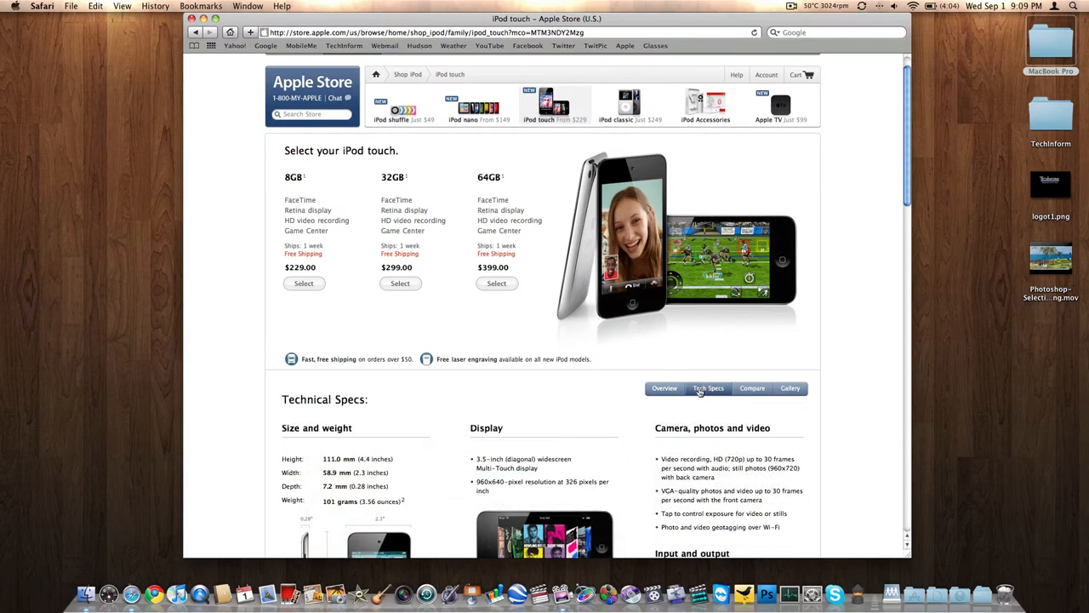
pyautogui.scroll(-3)
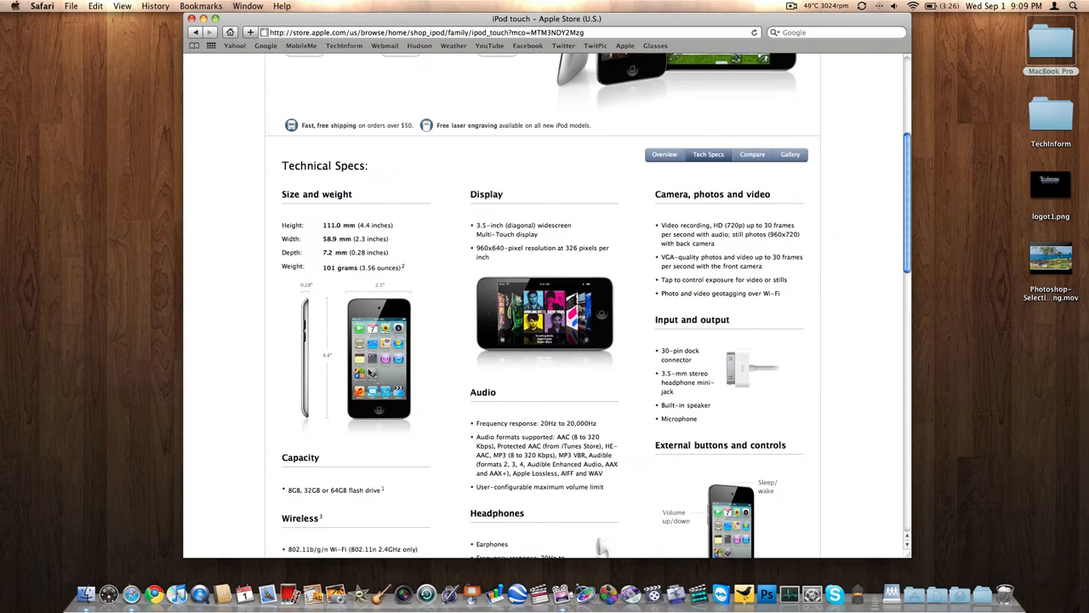
pyautogui.scroll(-3)
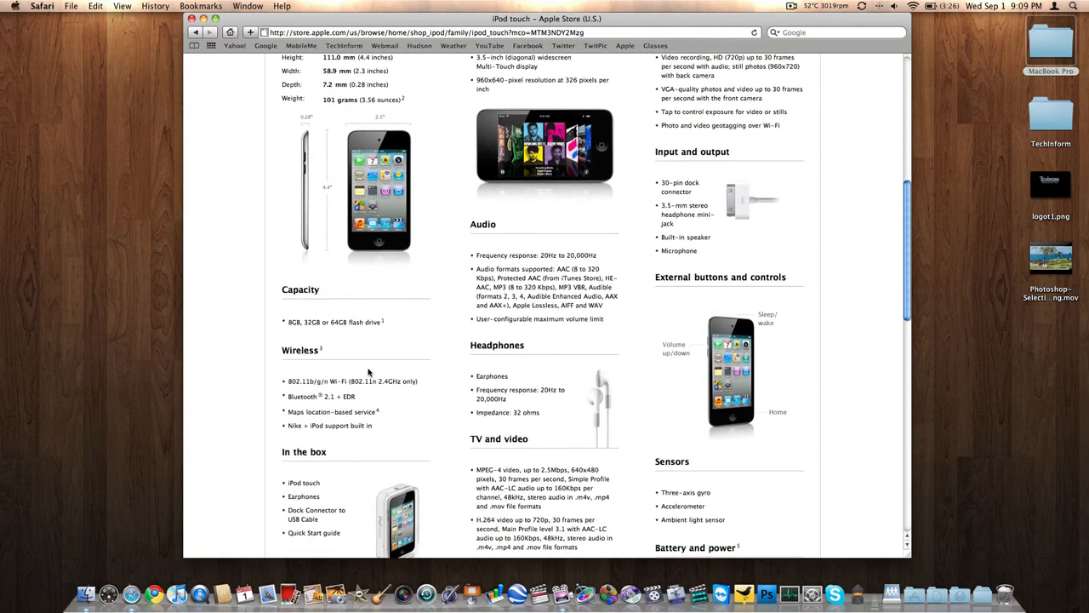
pyautogui.scroll(-3)
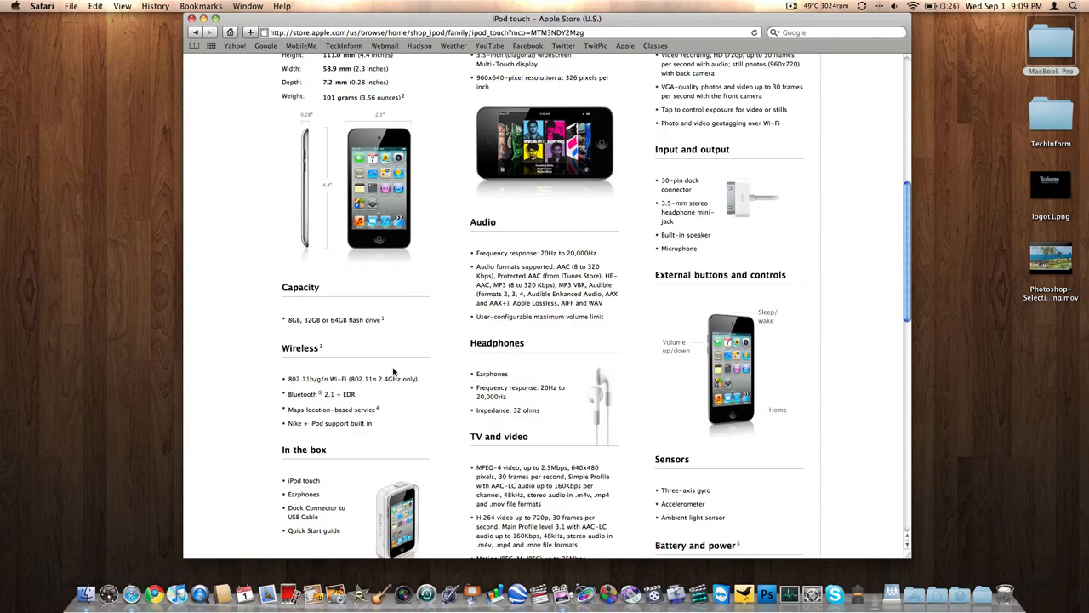
pyautogui.scroll(-3)
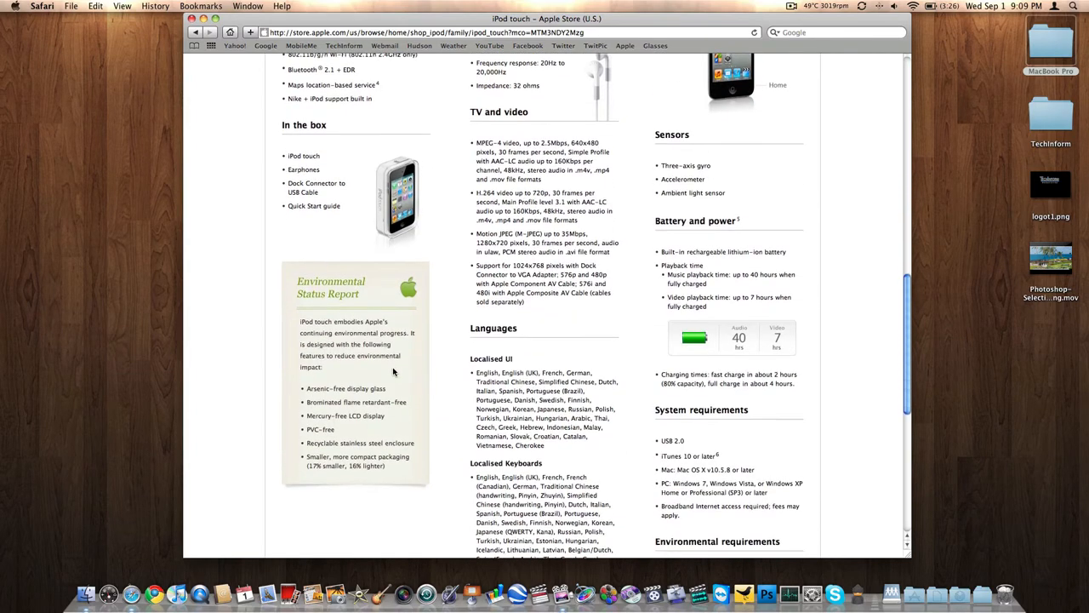
pyautogui.scroll(-3)
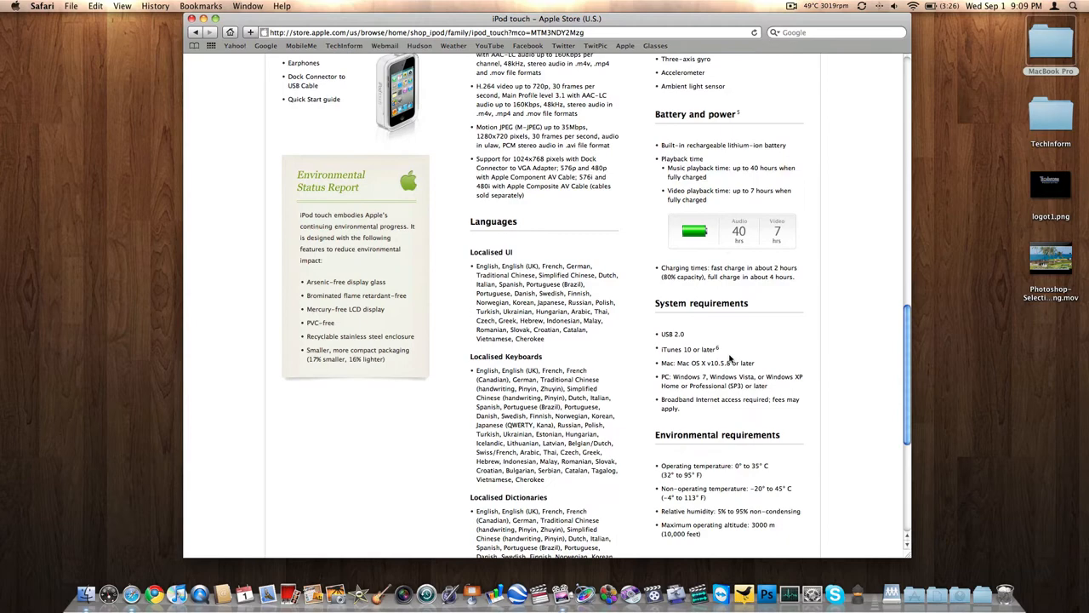
pyautogui.scroll(-3)
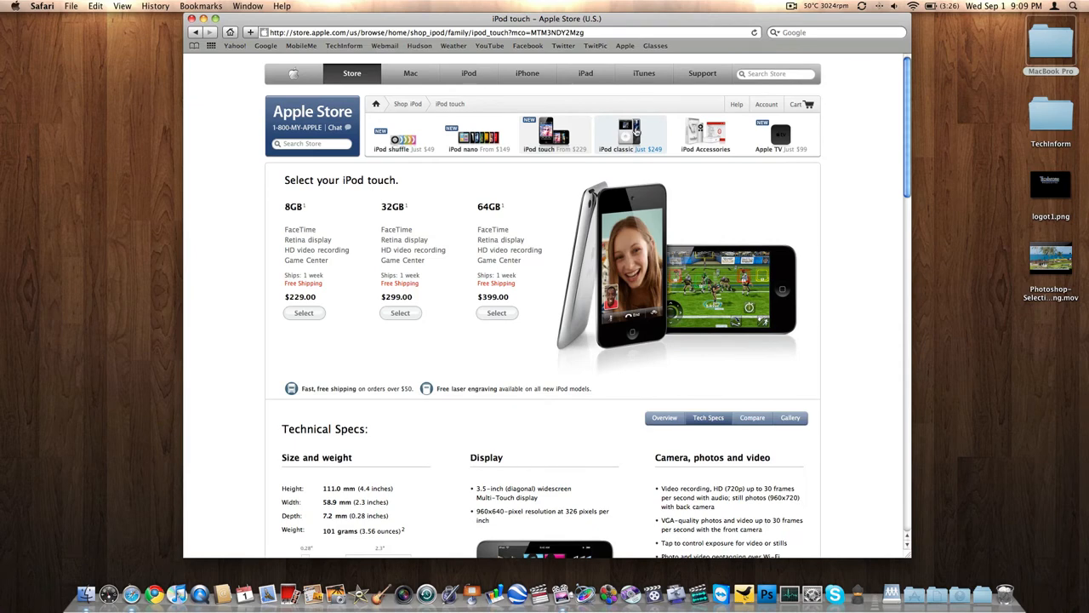
# - View the iPod classic store page with silver and black 160GB models at $249
pyautogui.click(630, 136)
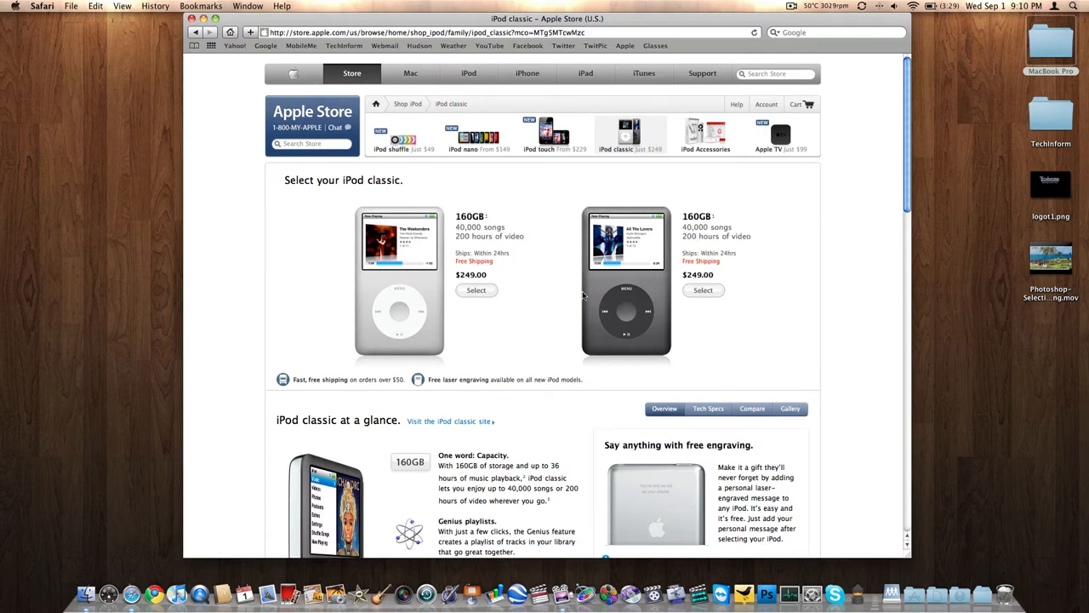
pyautogui.moveTo(646, 163)
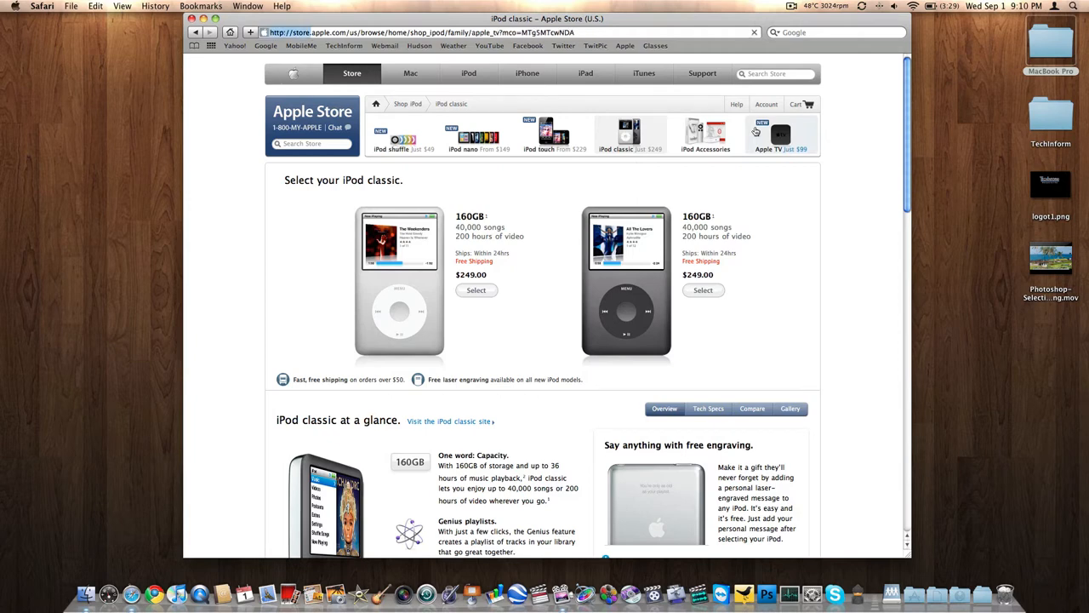
# - View the $99 Apple TV store page and scroll down to its Take a closer look gallery
pyautogui.click(779, 136)
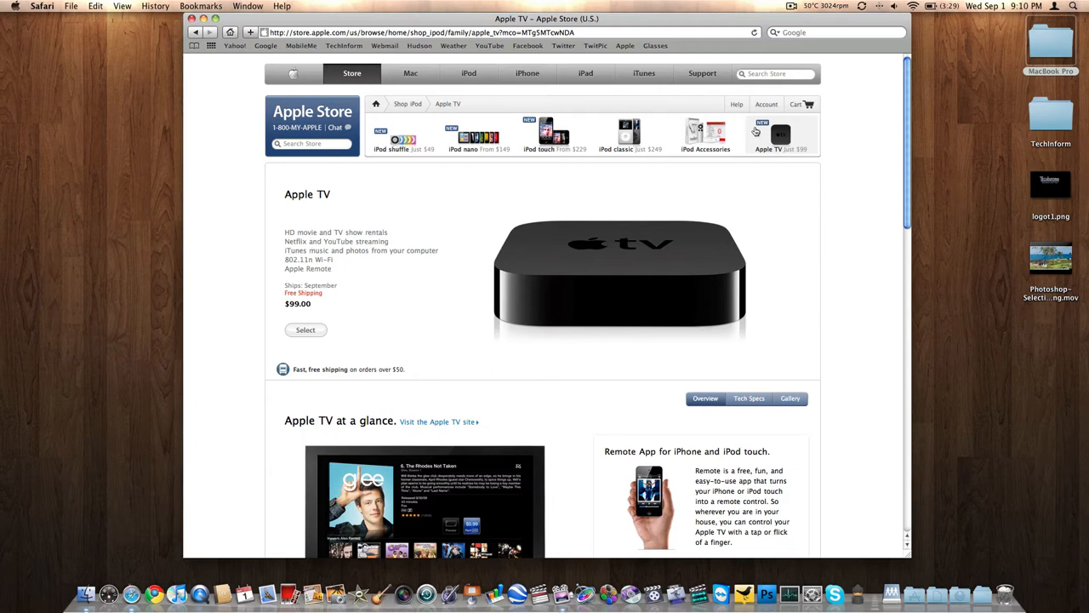
pyautogui.moveTo(231, 296)
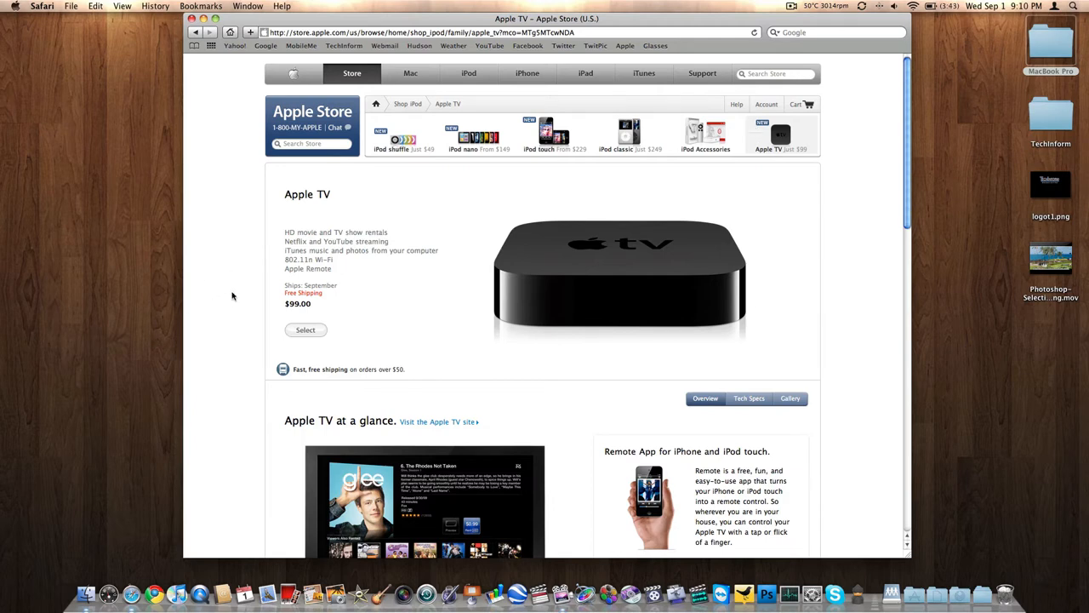
pyautogui.moveTo(245, 293)
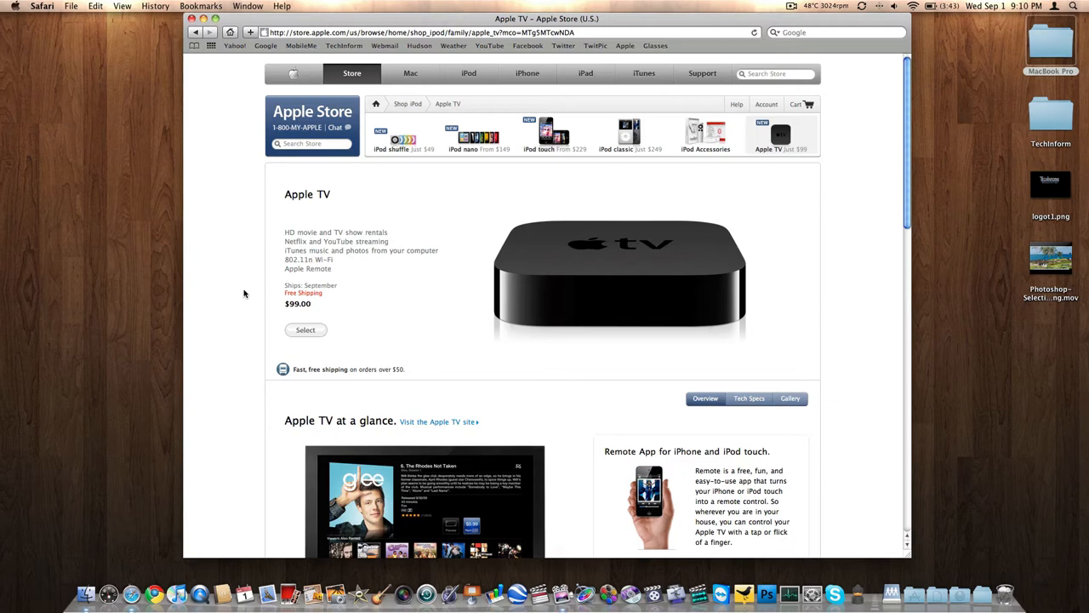
pyautogui.moveTo(497, 265)
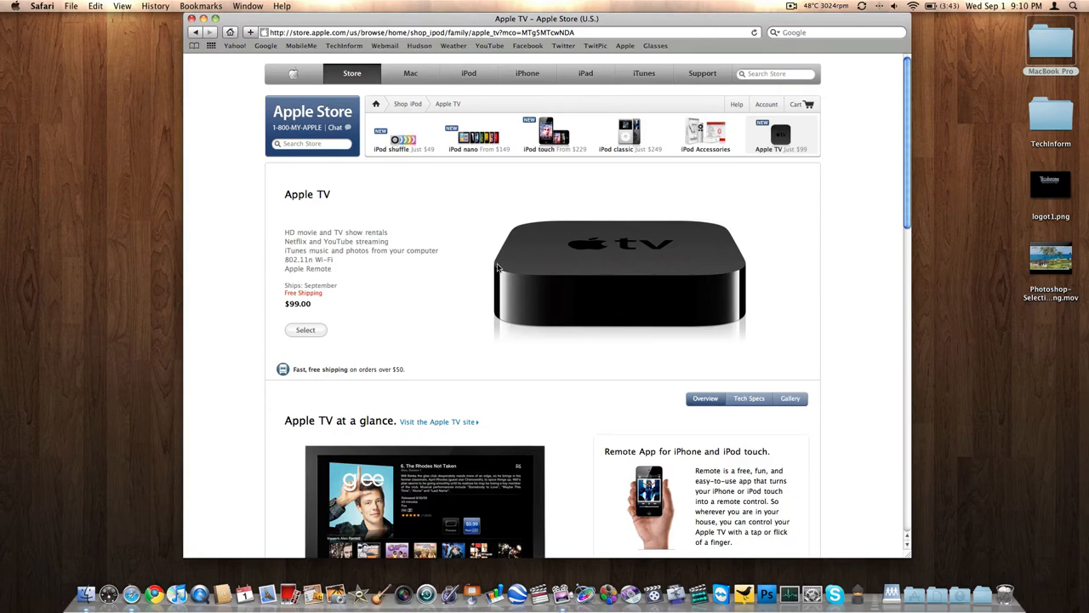
pyautogui.scroll(-3)
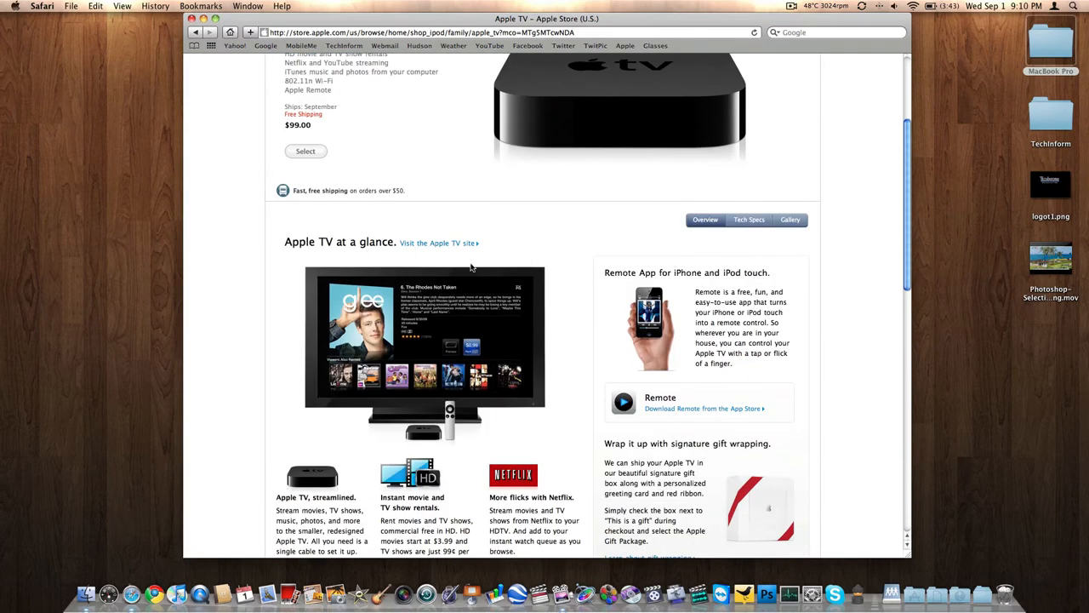
pyautogui.scroll(-3)
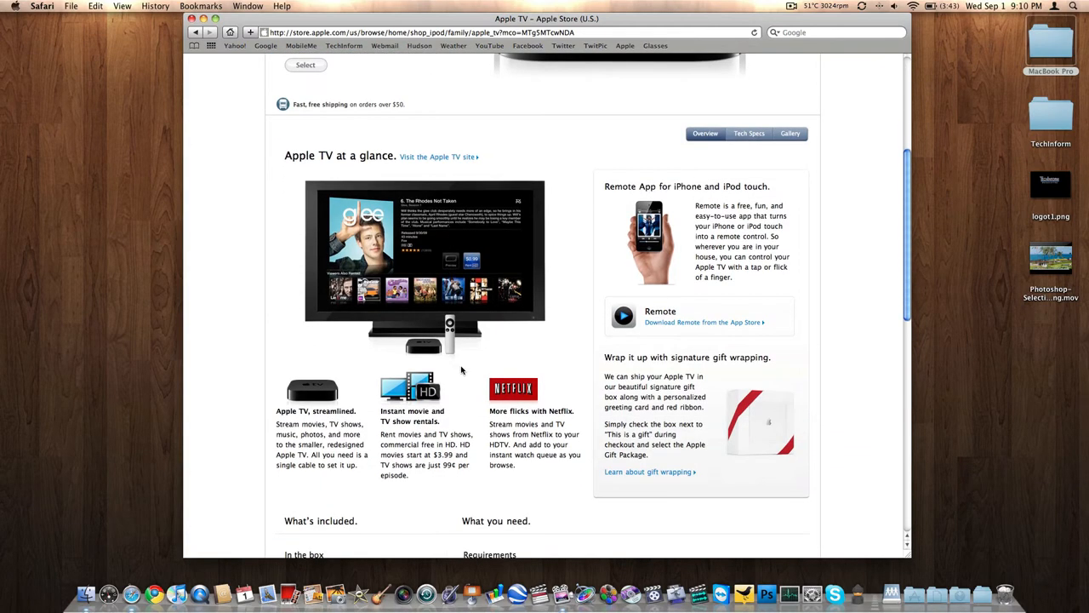
pyautogui.scroll(-3)
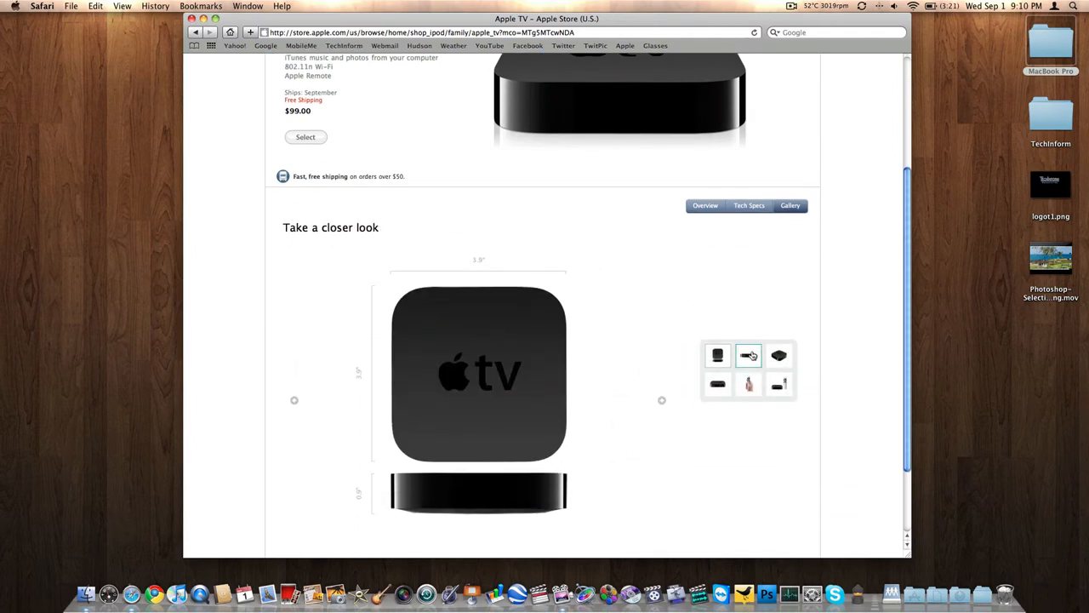
# - Browse the Apple TV gallery views of its ports, remote, back and top, then go to the iTunes section
pyautogui.click(749, 356)
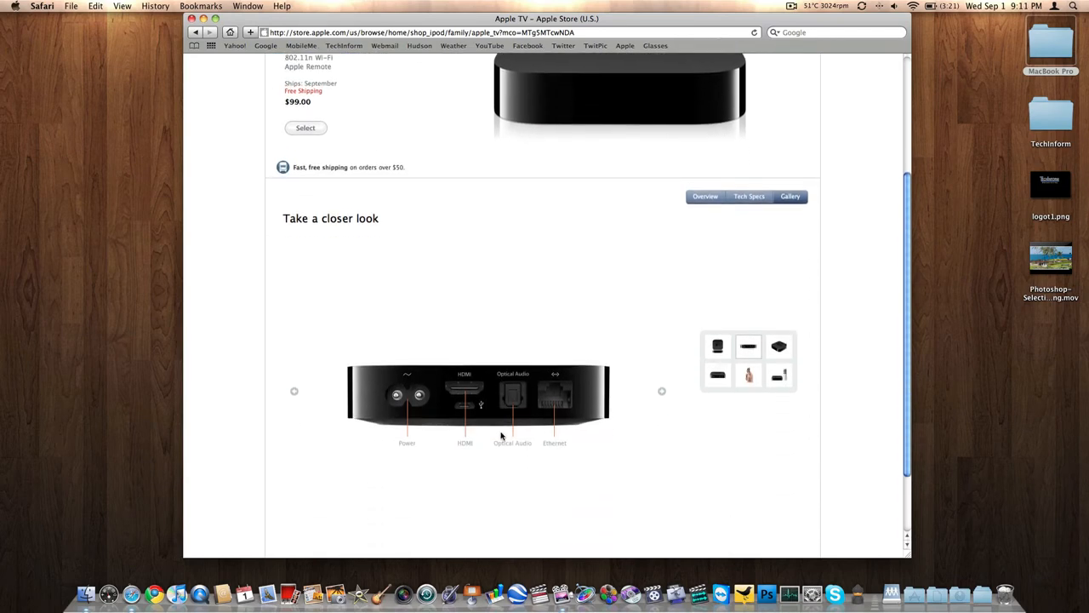
pyautogui.click(780, 376)
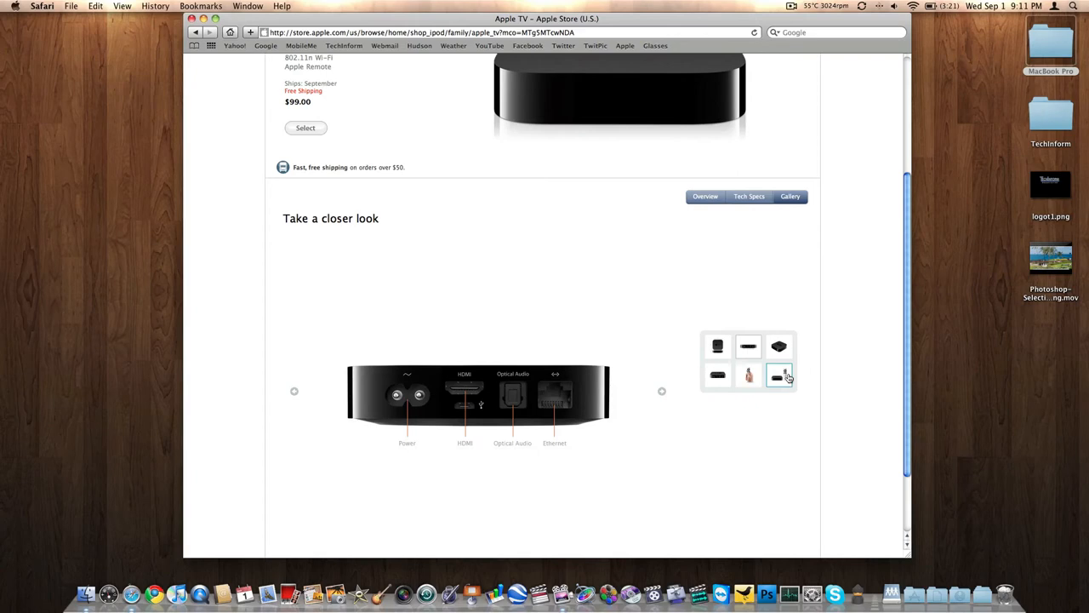
pyautogui.click(749, 376)
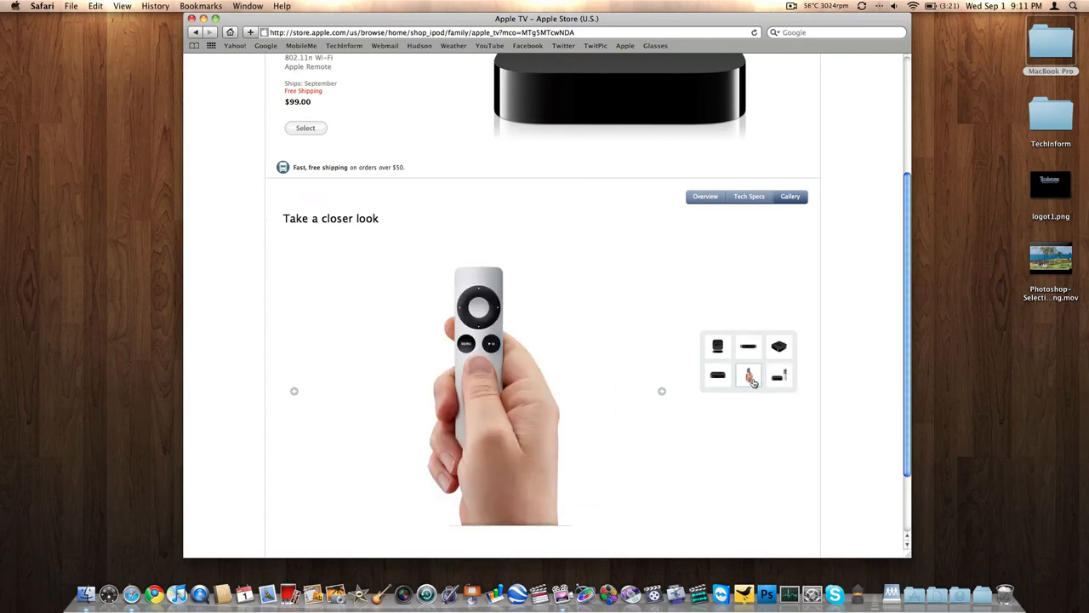
pyautogui.click(718, 376)
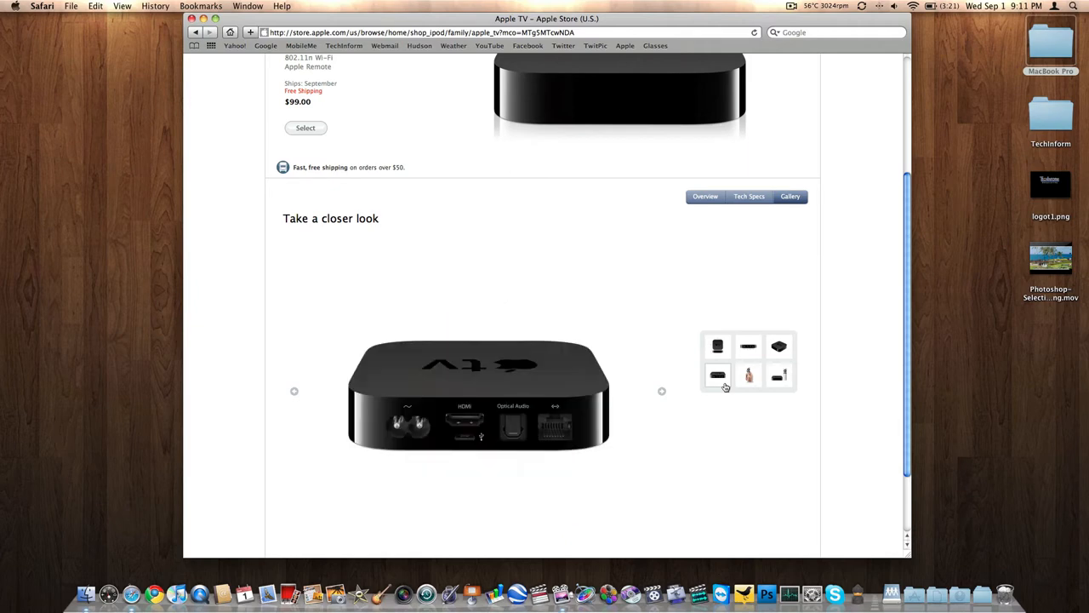
pyautogui.click(778, 348)
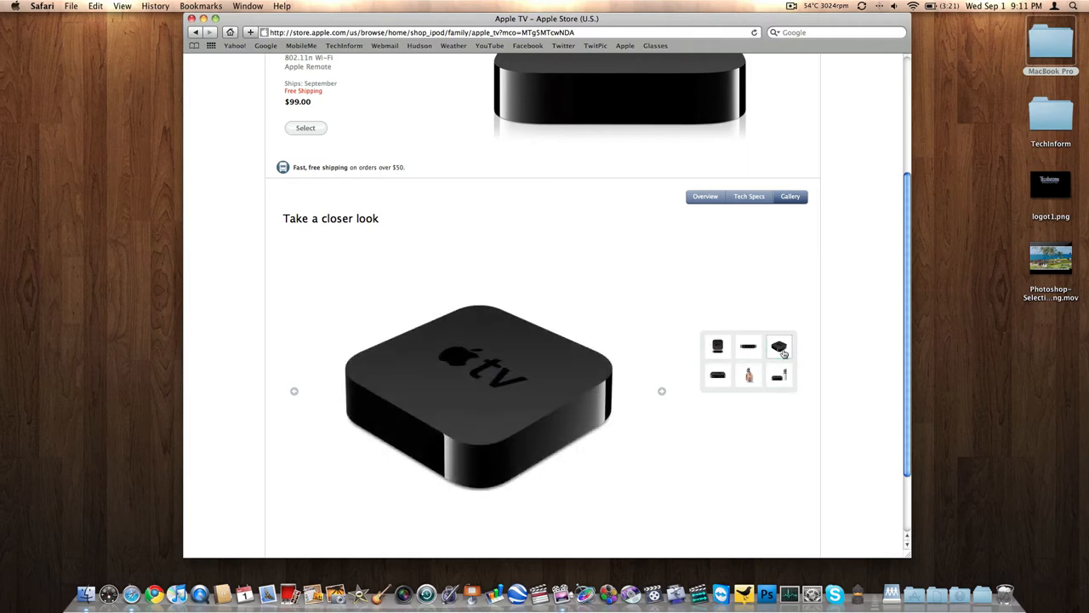
pyautogui.click(749, 345)
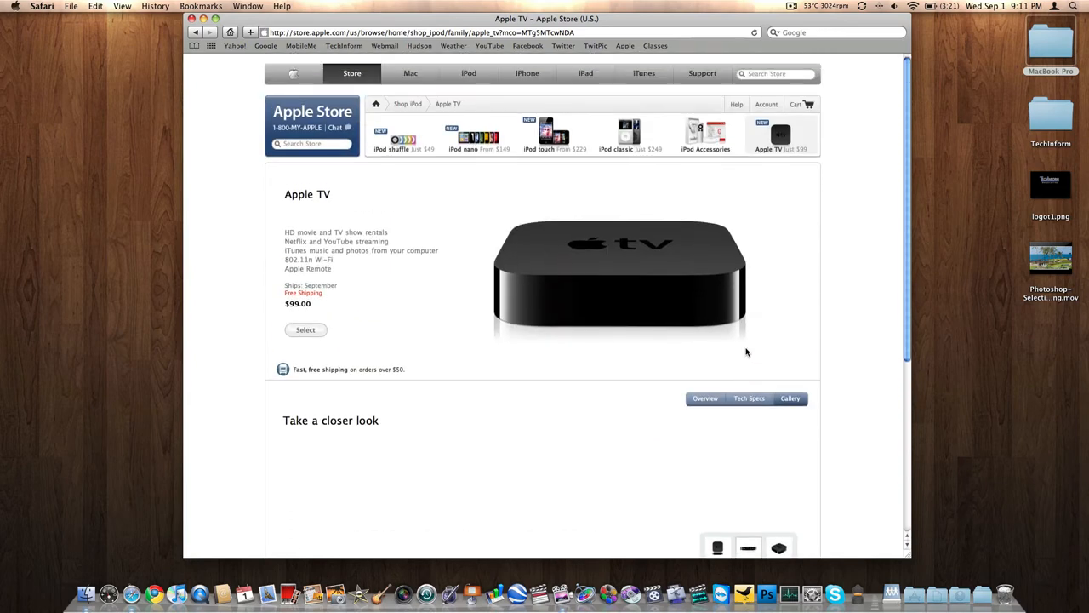
pyautogui.moveTo(749, 409)
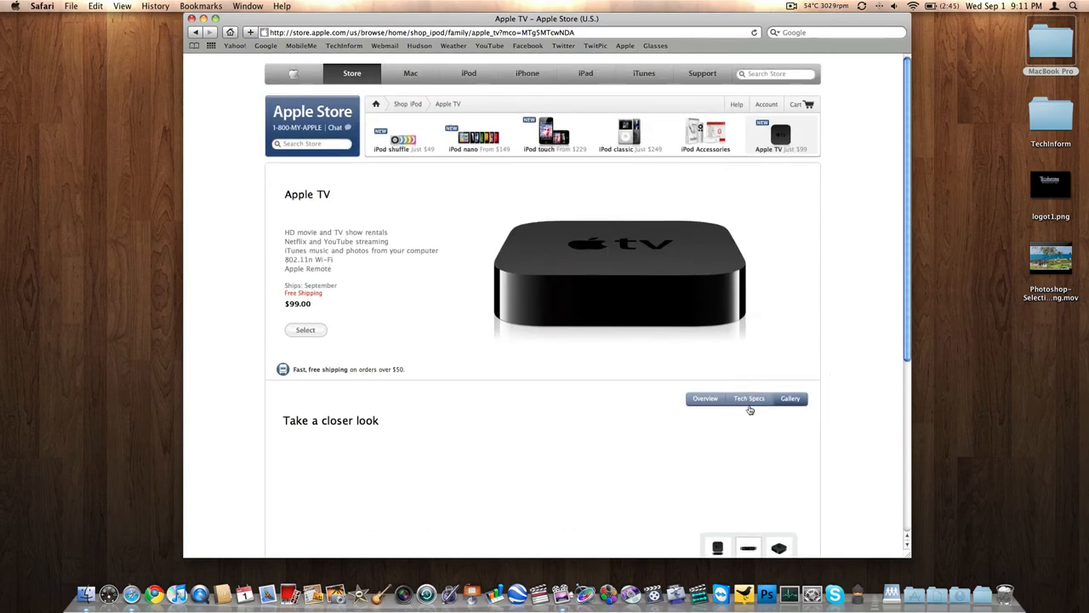
pyautogui.scroll(-3)
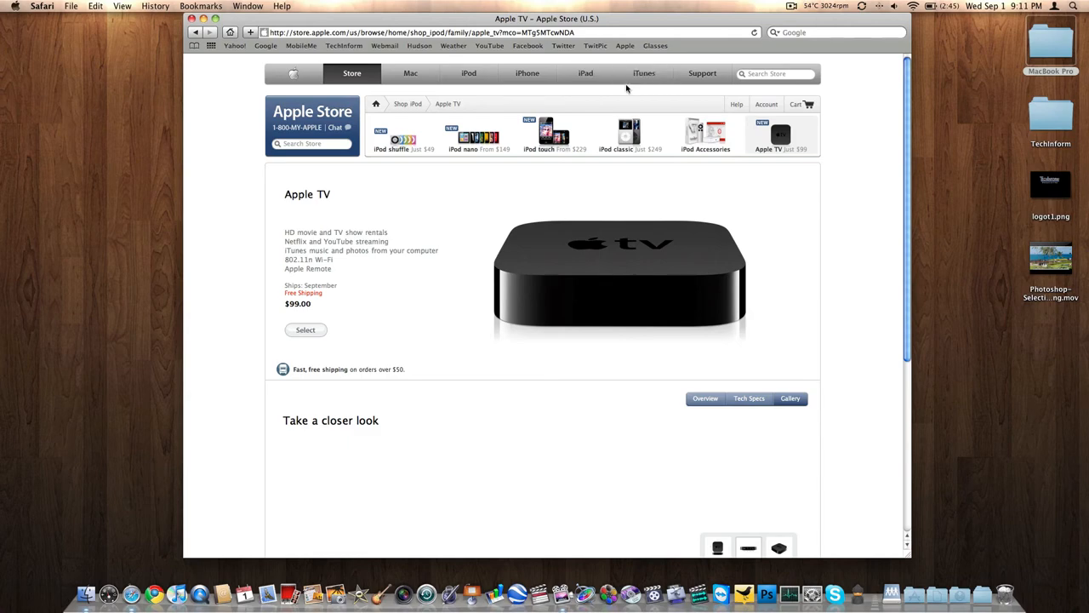
pyautogui.click(644, 73)
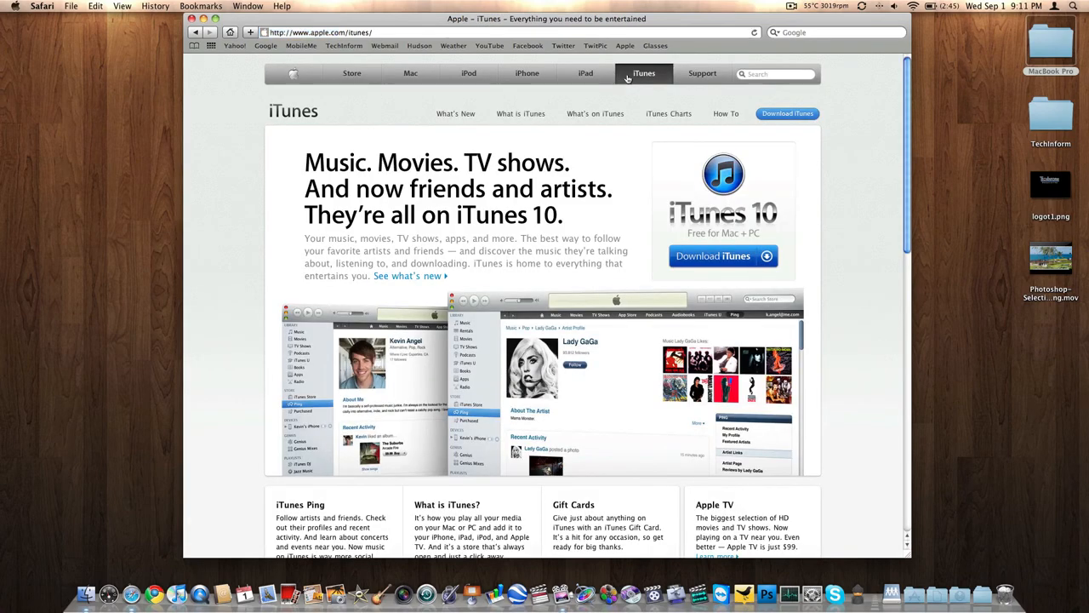
# - Scroll through the iTunes 10 page, visit Download iTunes Now, and return to the iTunes 10 overview
pyautogui.scroll(-3)
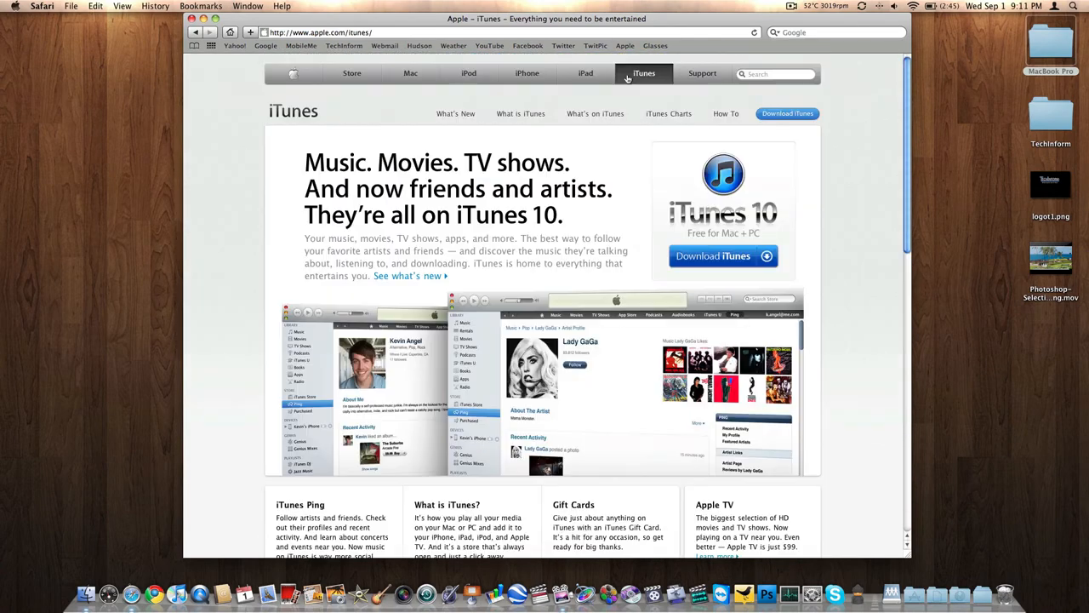
pyautogui.scroll(-3)
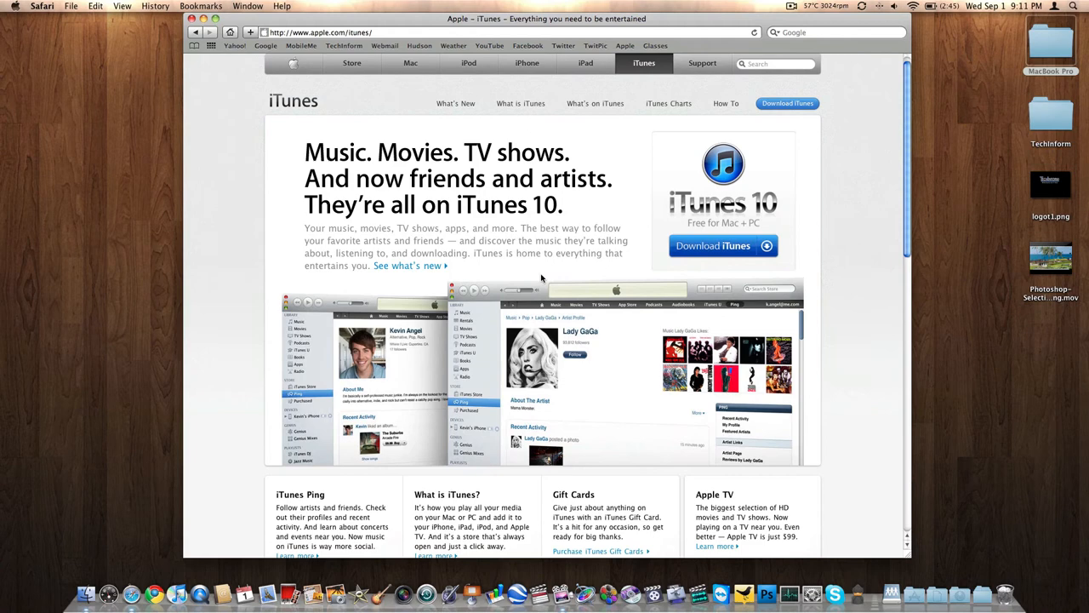
pyautogui.scroll(-3)
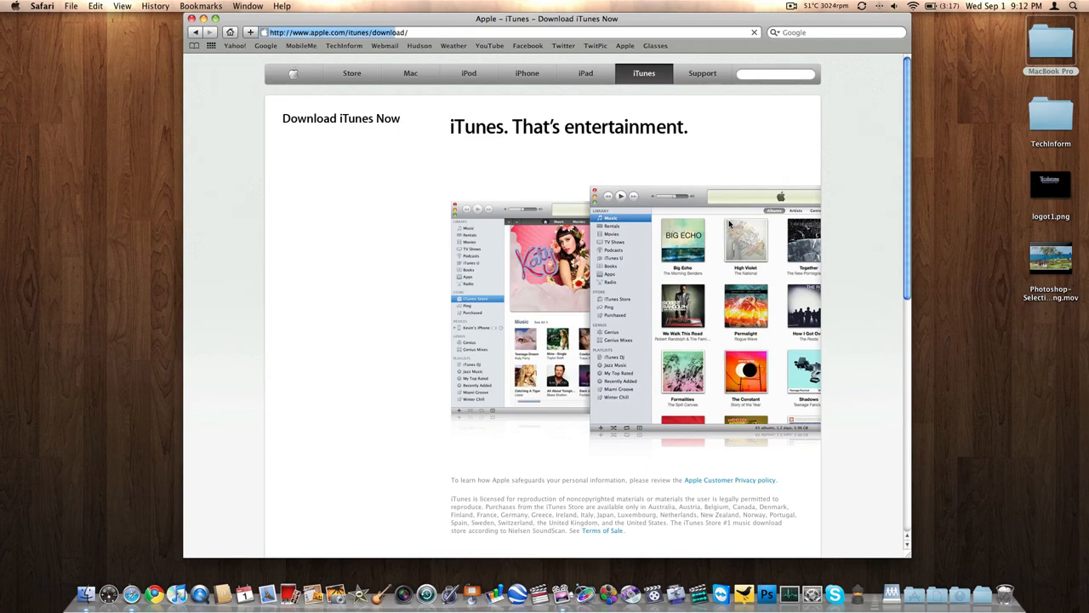
pyautogui.click(643, 71)
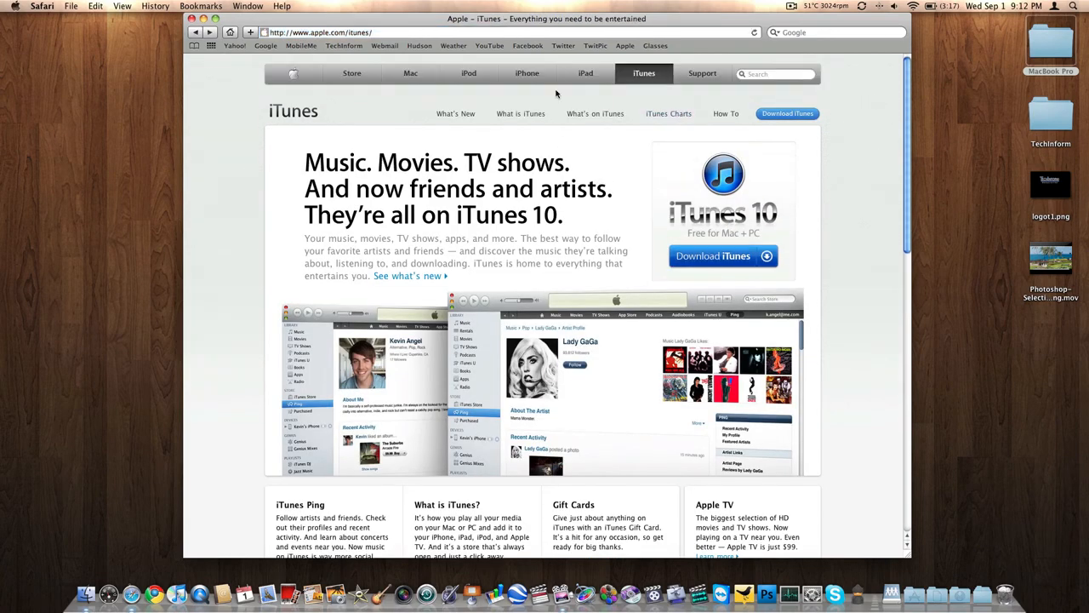
pyautogui.click(585, 72)
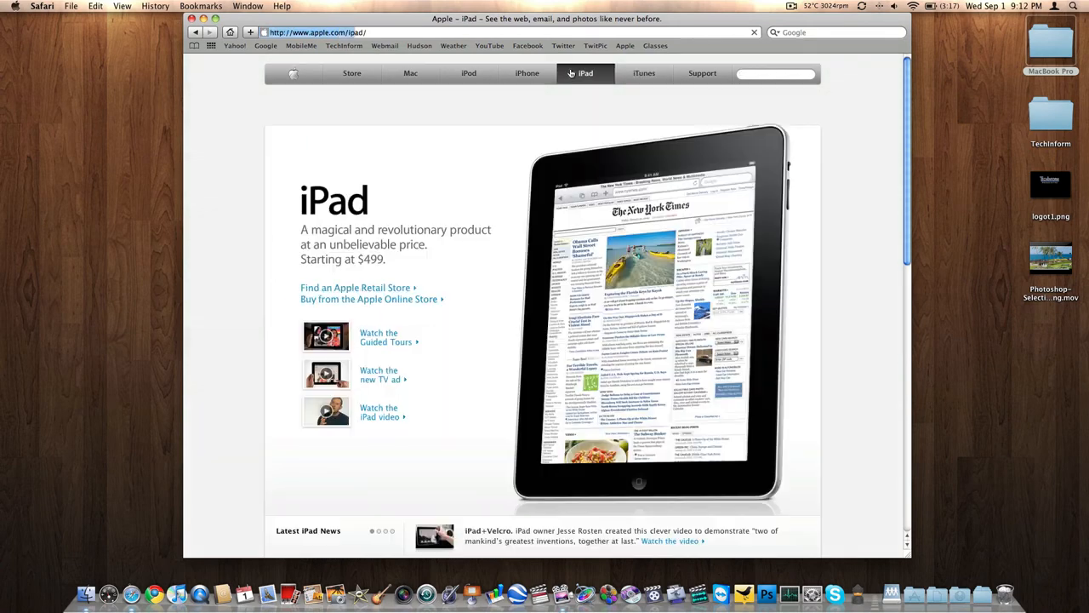
pyautogui.scroll(-3)
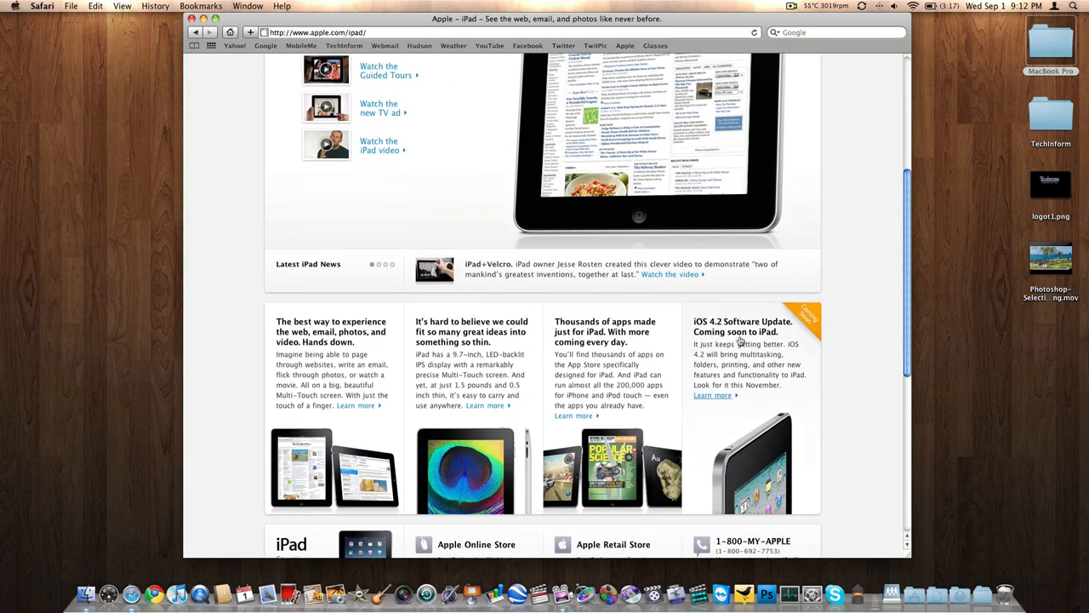
pyautogui.click(714, 395)
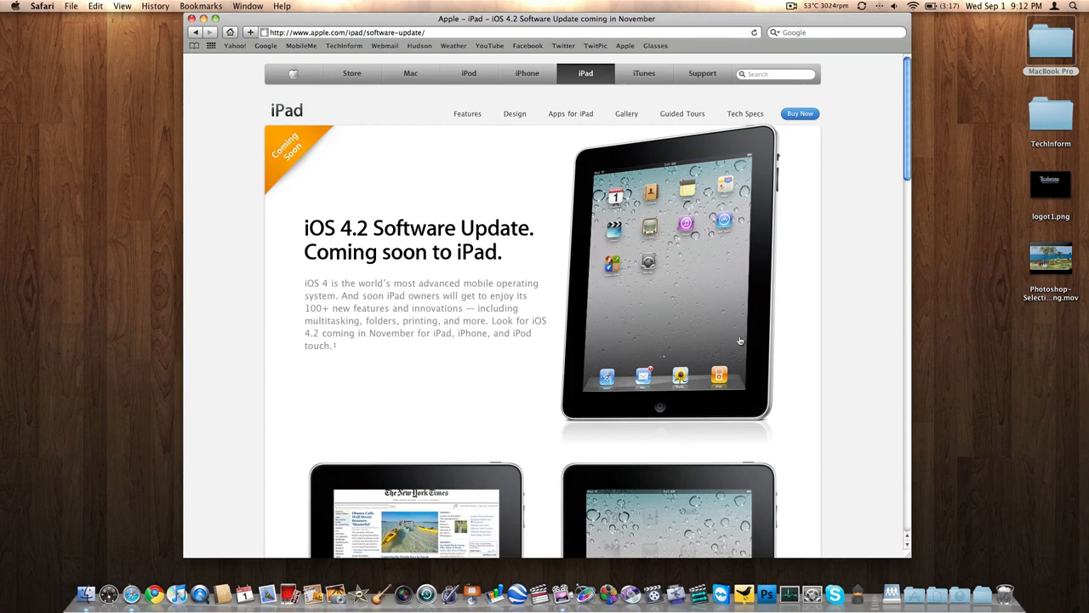
pyautogui.scroll(-3)
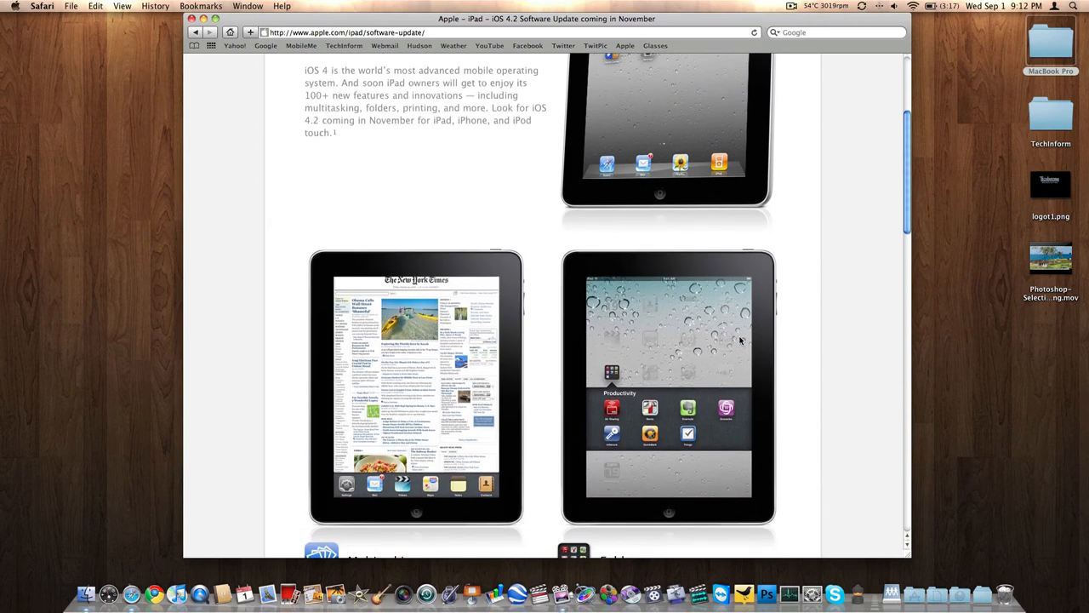
pyautogui.scroll(-3)
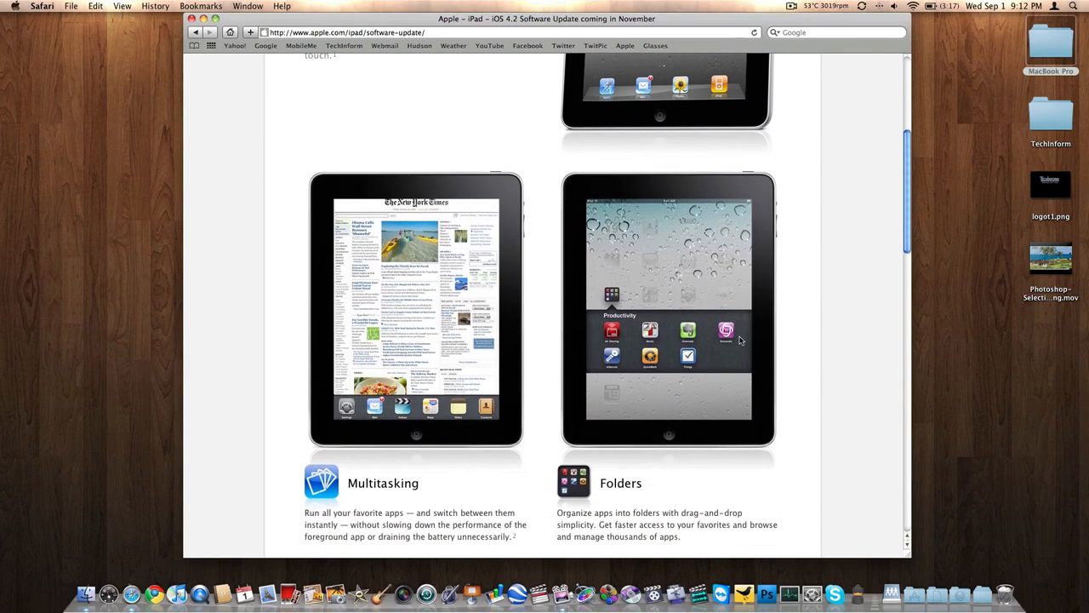
pyautogui.scroll(-3)
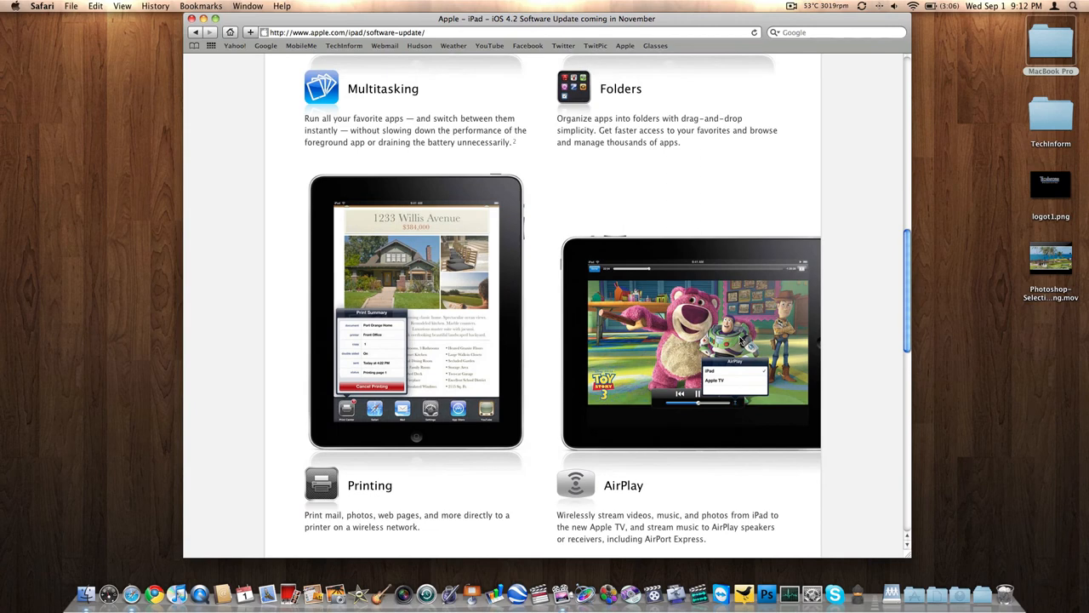
pyautogui.scroll(-3)
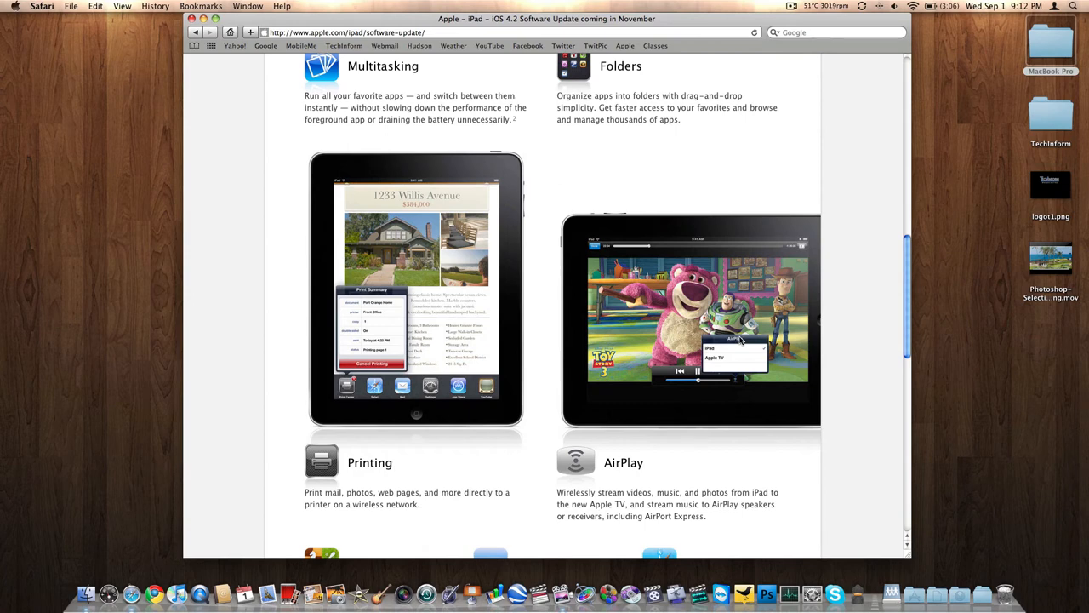
pyautogui.scroll(-3)
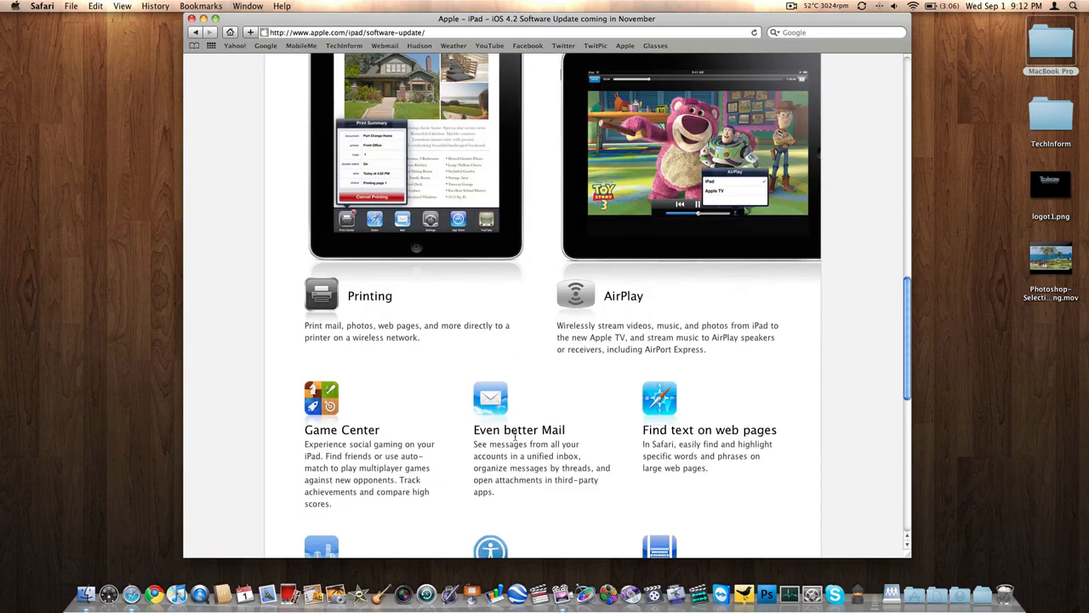
pyautogui.scroll(-3)
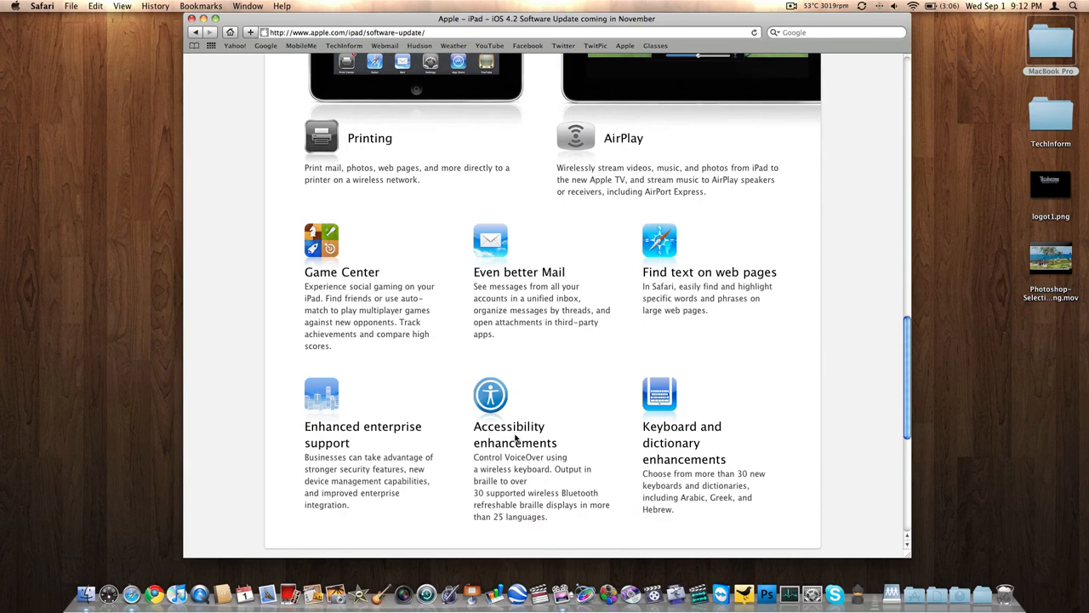
pyautogui.scroll(-3)
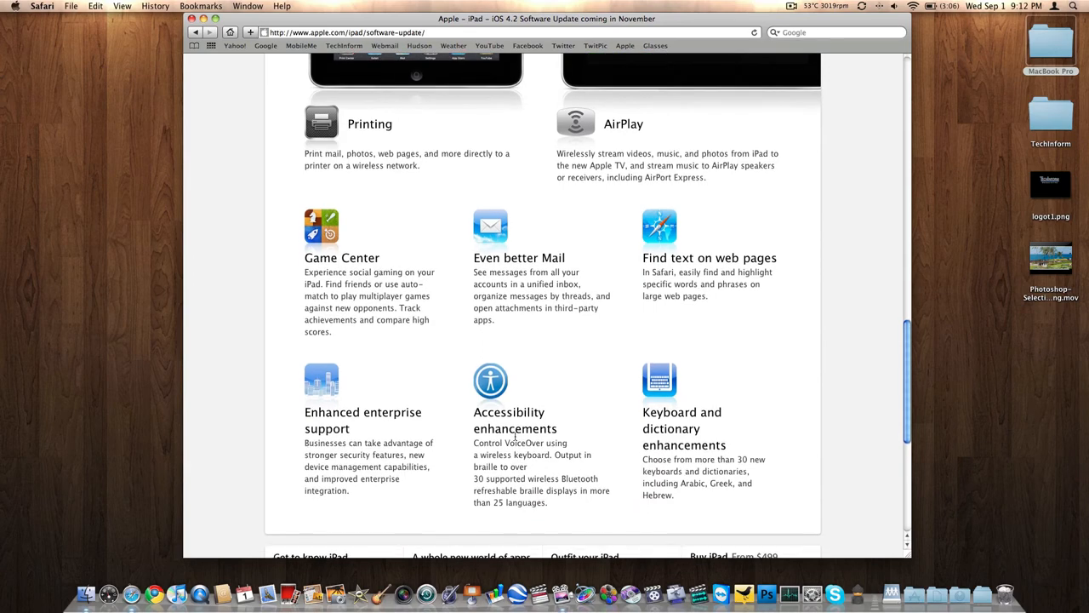
pyautogui.scroll(-3)
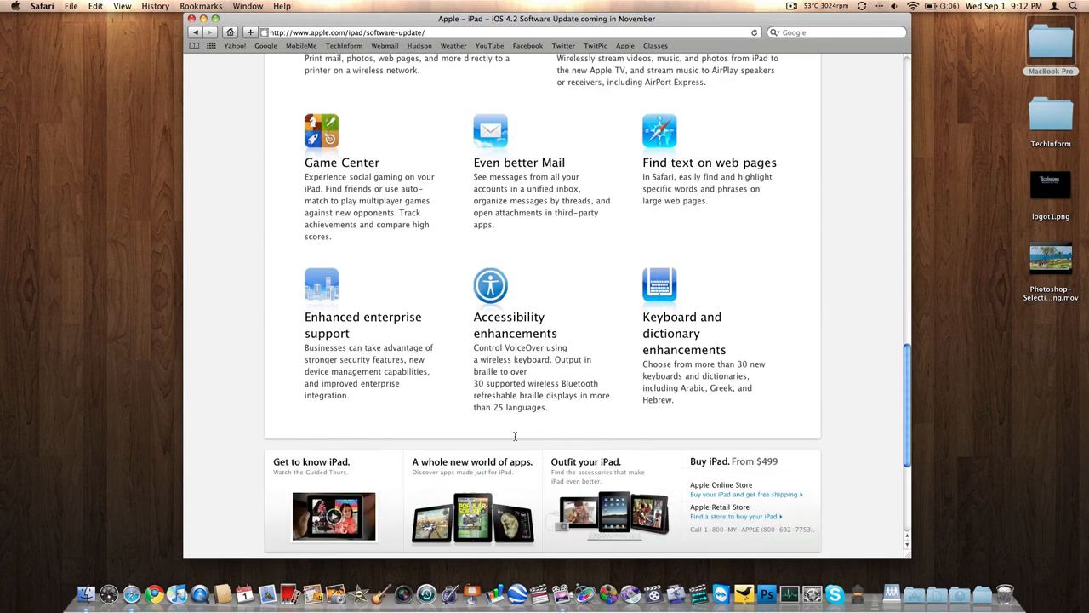
pyautogui.scroll(3)
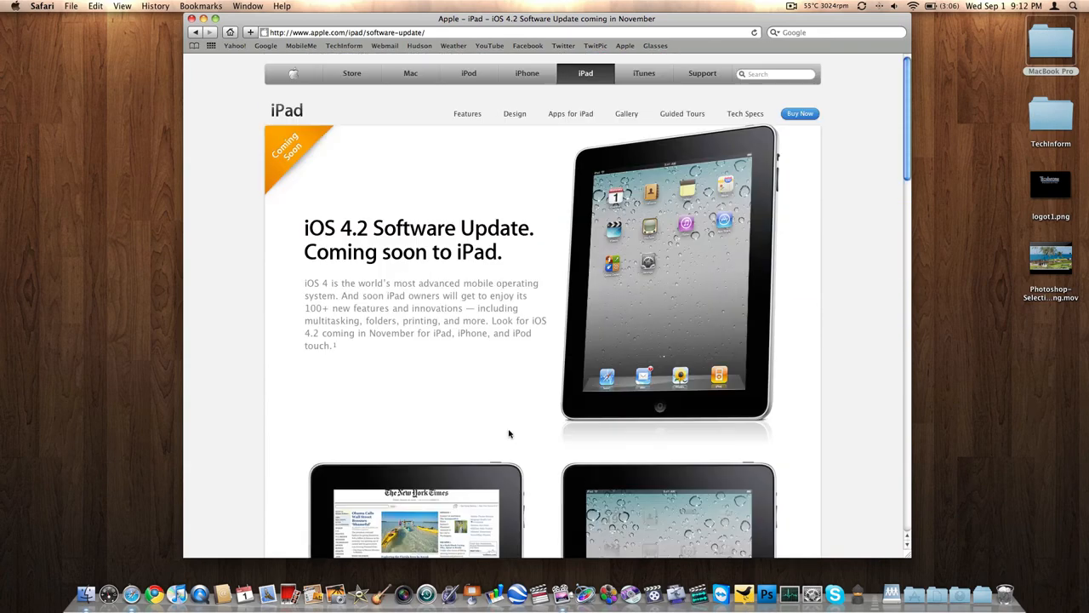
pyautogui.moveTo(626, 112)
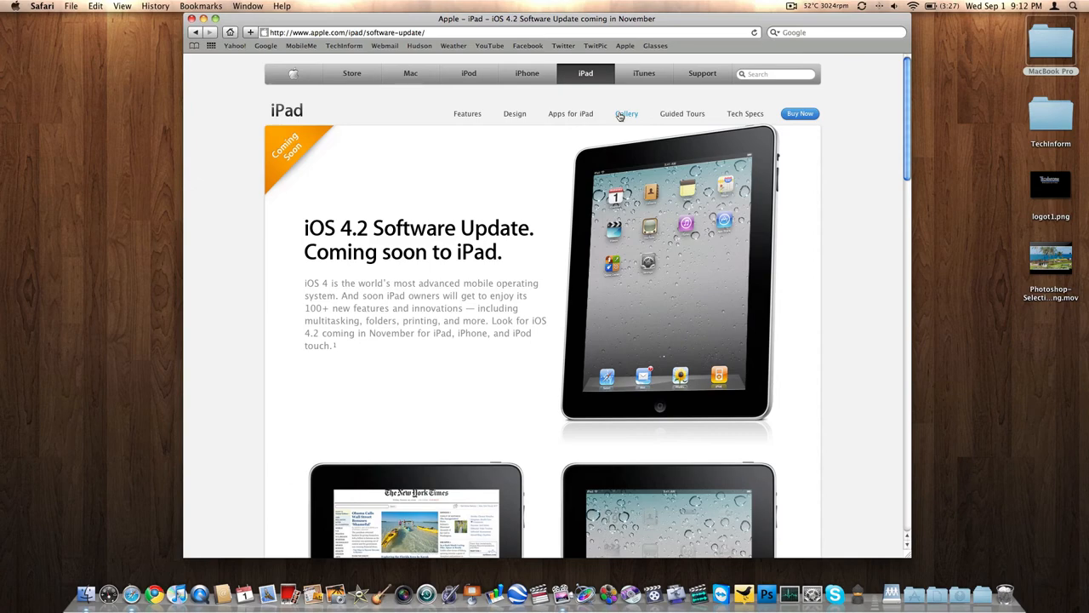
pyautogui.moveTo(293, 75)
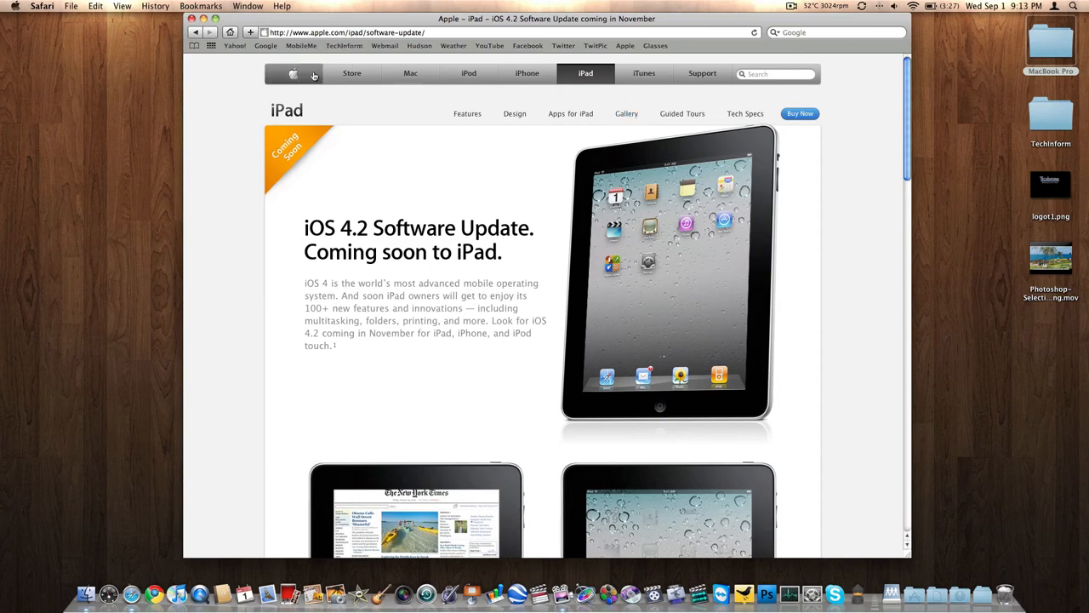